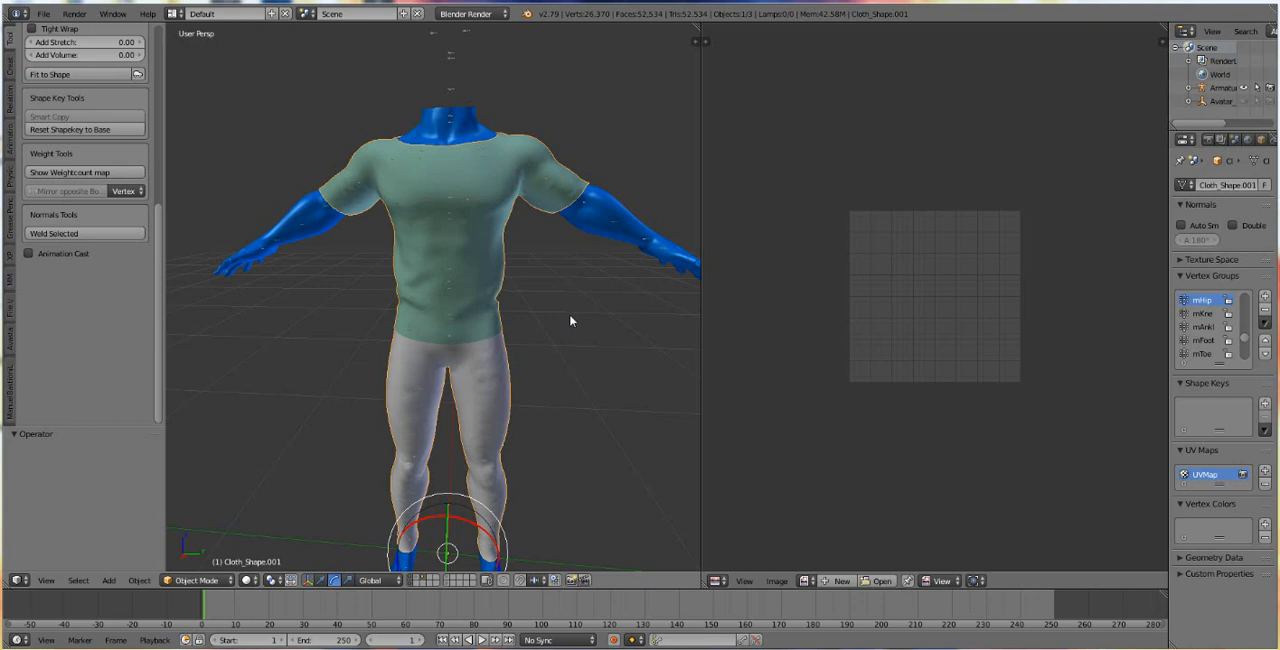
{"action": "mouse_move", "coordinate": [572, 380]}
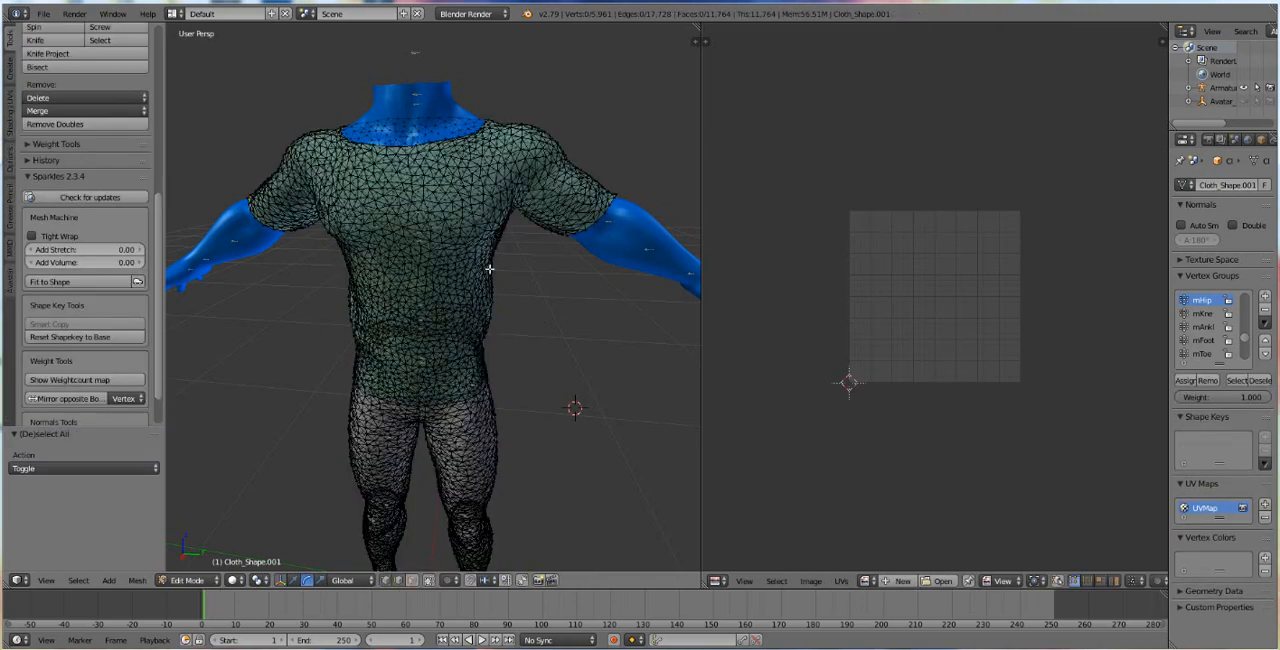
{"action": "mouse_move", "coordinate": [476, 345]}
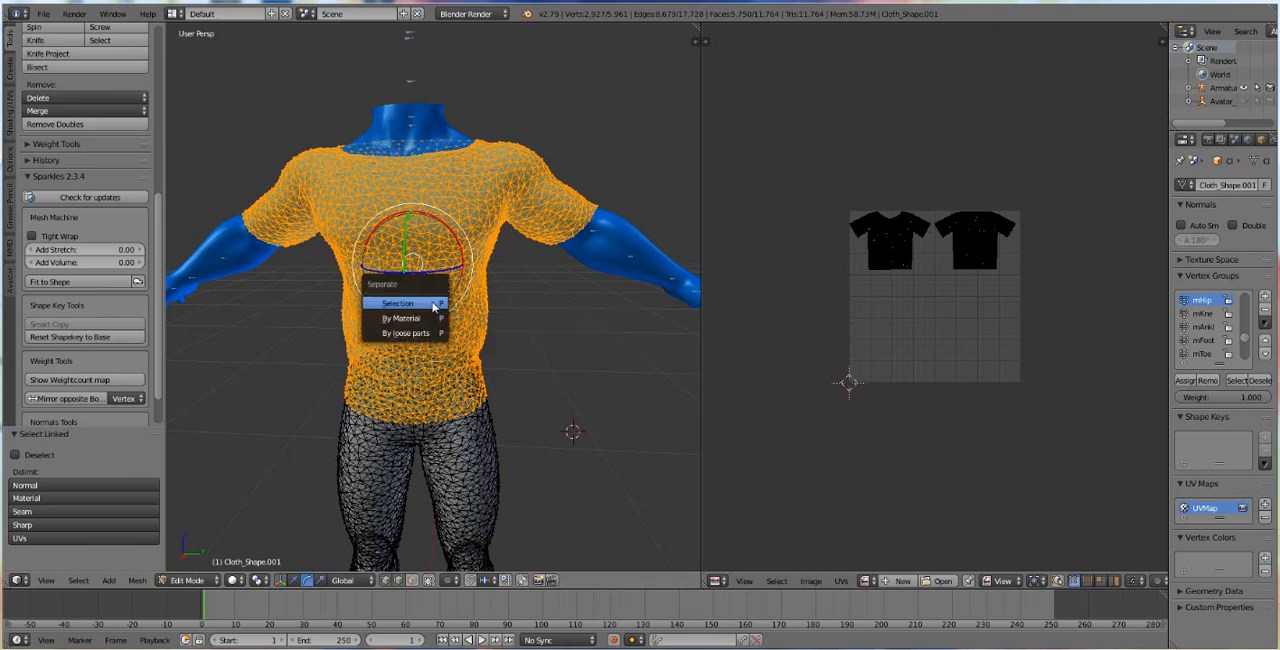
- Separate the selected shirt faces into a new object via Selection
{"action": "left_click", "coordinate": [397, 302]}
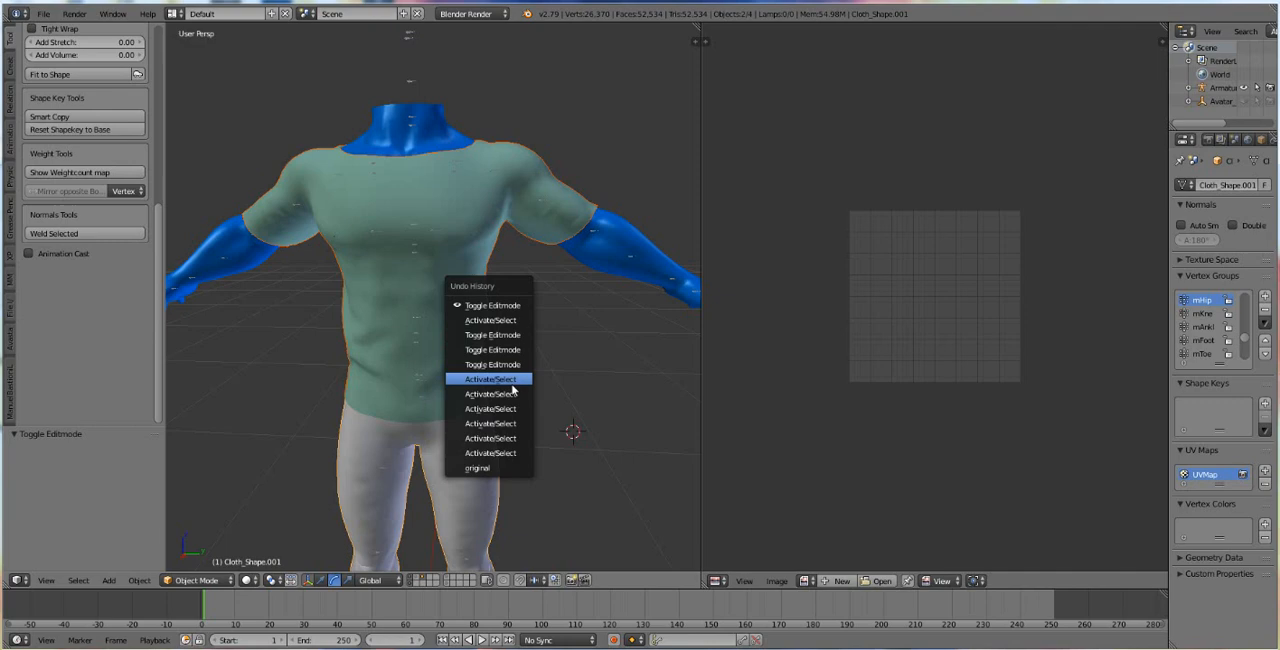
- Roll back to an earlier Activate/Select step in Undo History, undoing the separation
{"action": "left_click", "coordinate": [492, 378]}
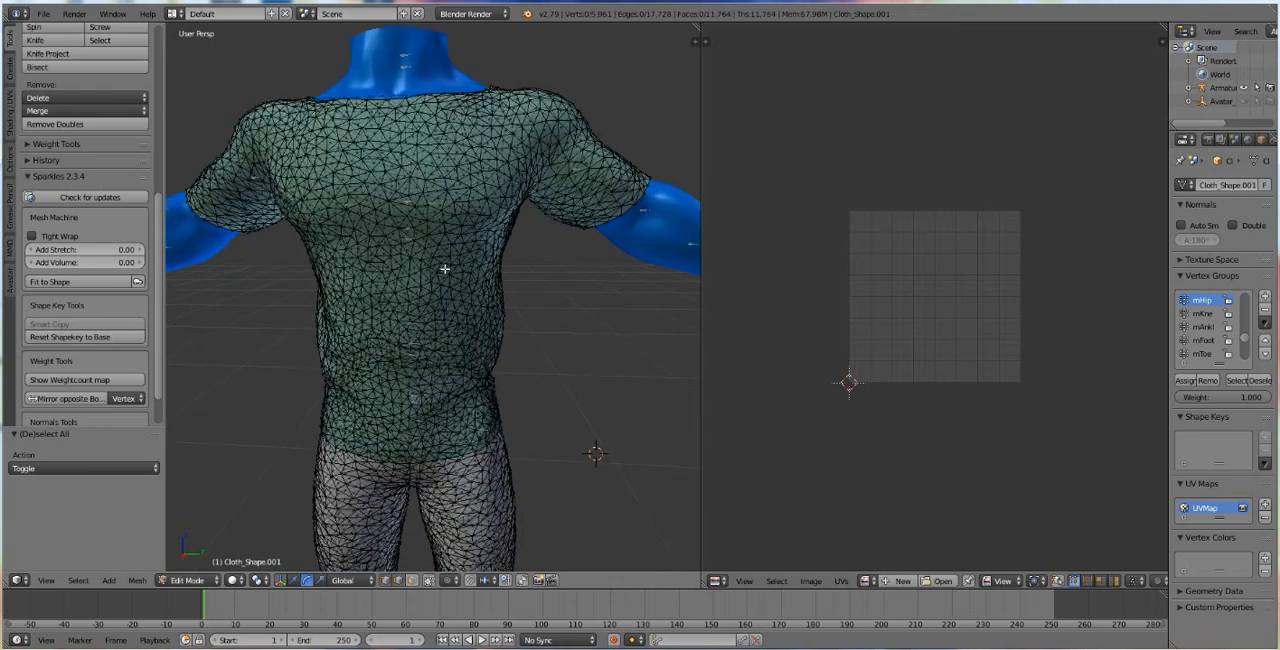
{"action": "mouse_move", "coordinate": [956, 417]}
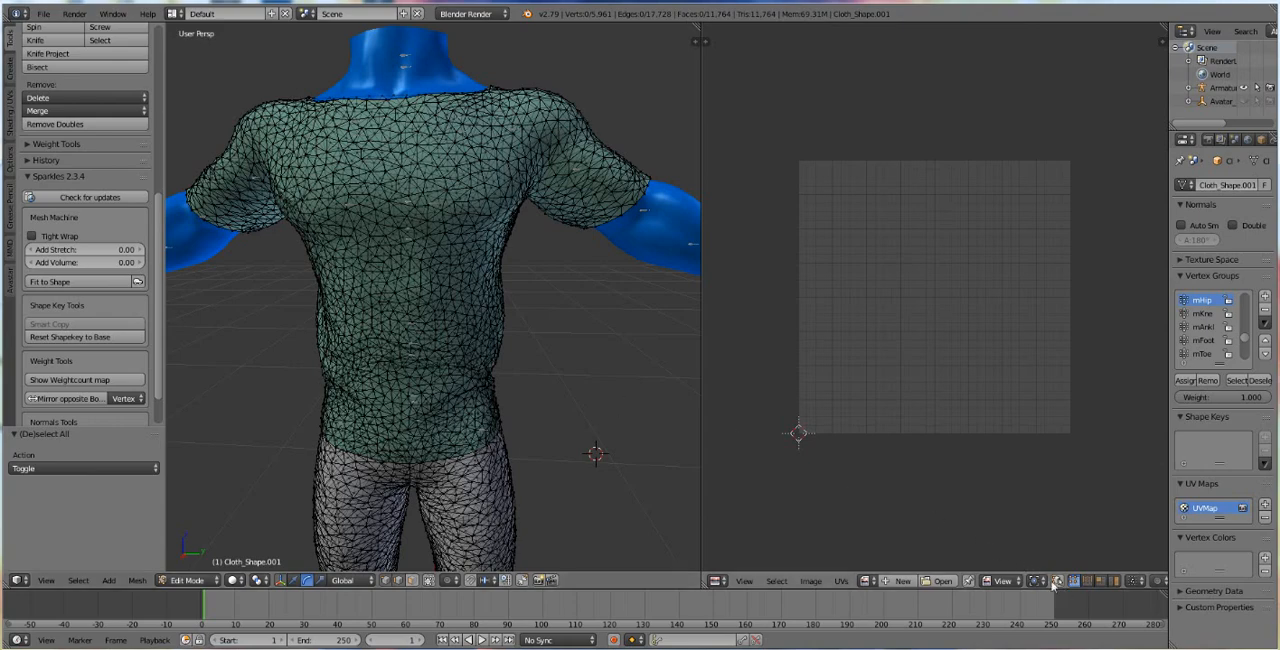
{"action": "mouse_move", "coordinate": [1059, 583]}
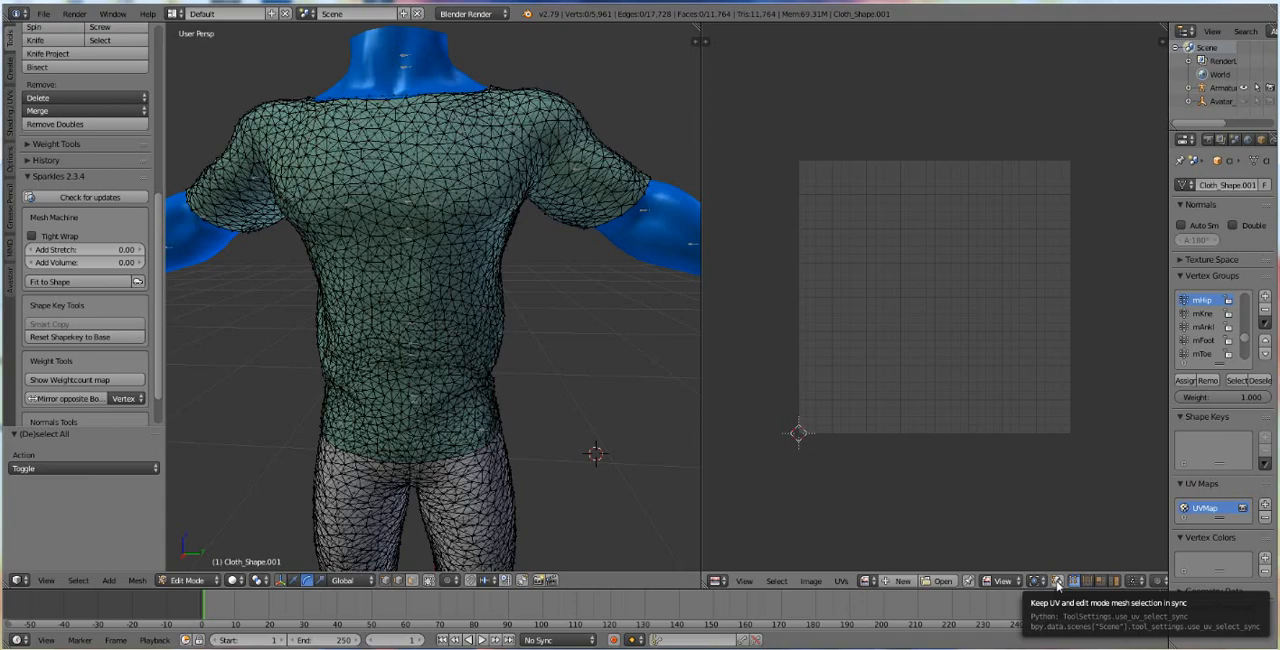
- Enable UV sync selection, then separate the shirt faces into their own object
{"action": "left_click", "coordinate": [1057, 581]}
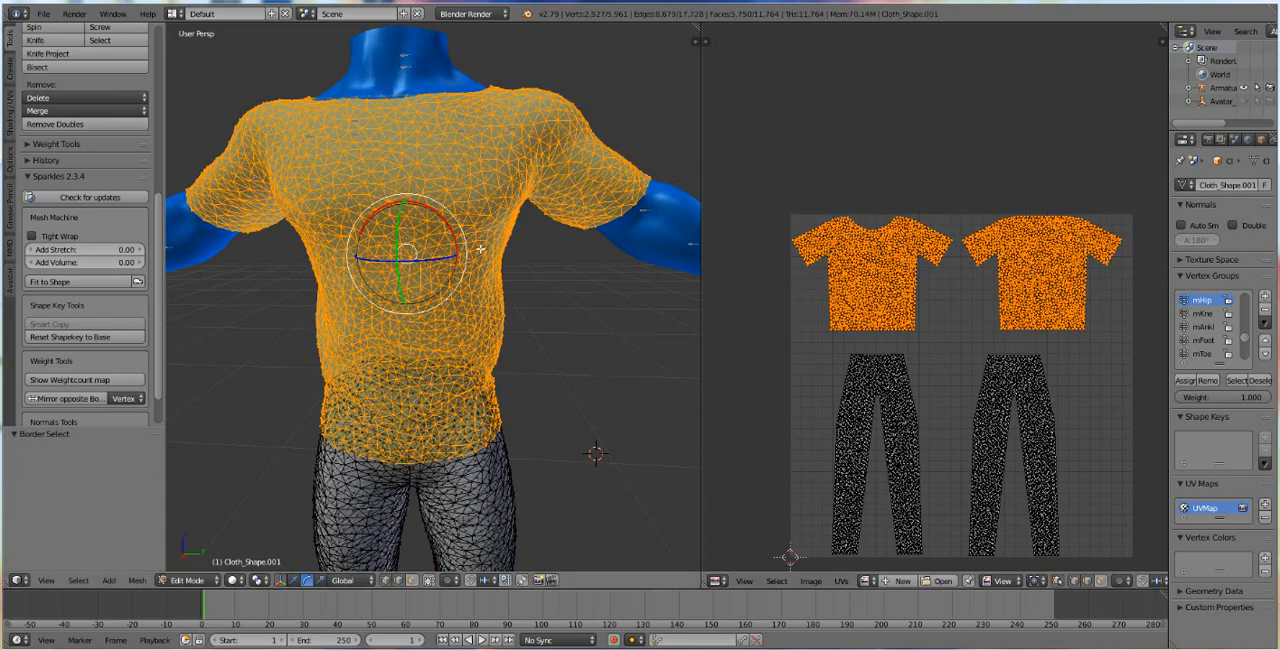
{"action": "mouse_move", "coordinate": [624, 266]}
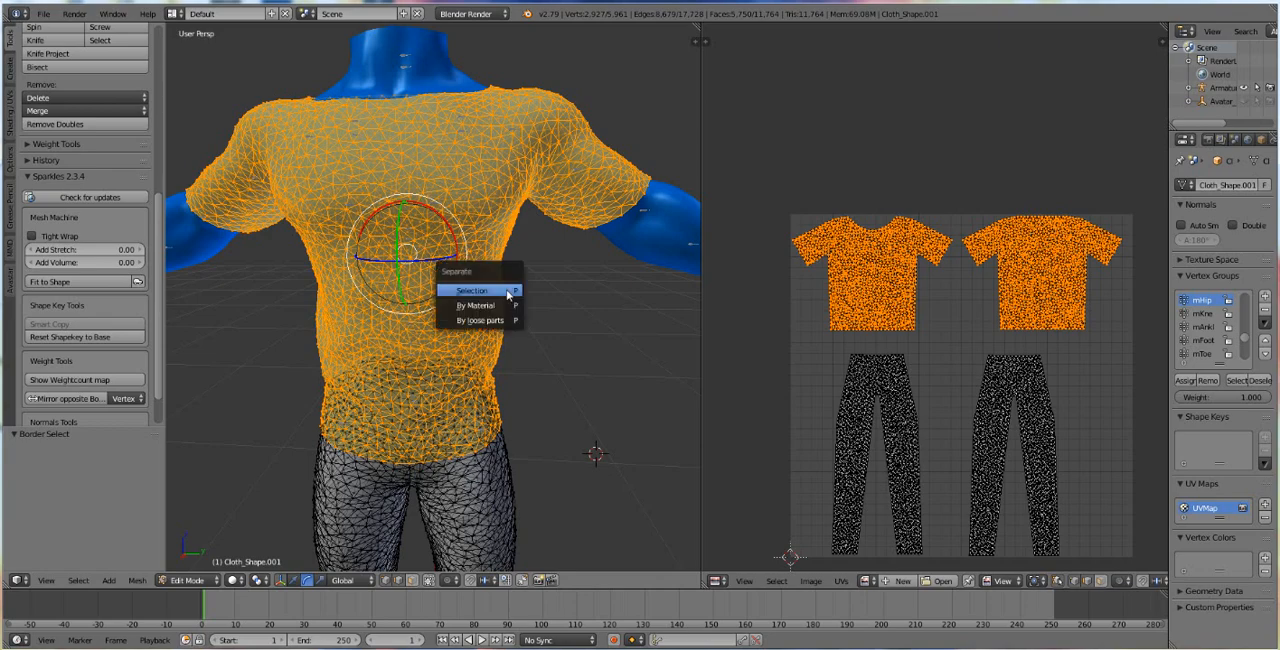
{"action": "left_click", "coordinate": [472, 290]}
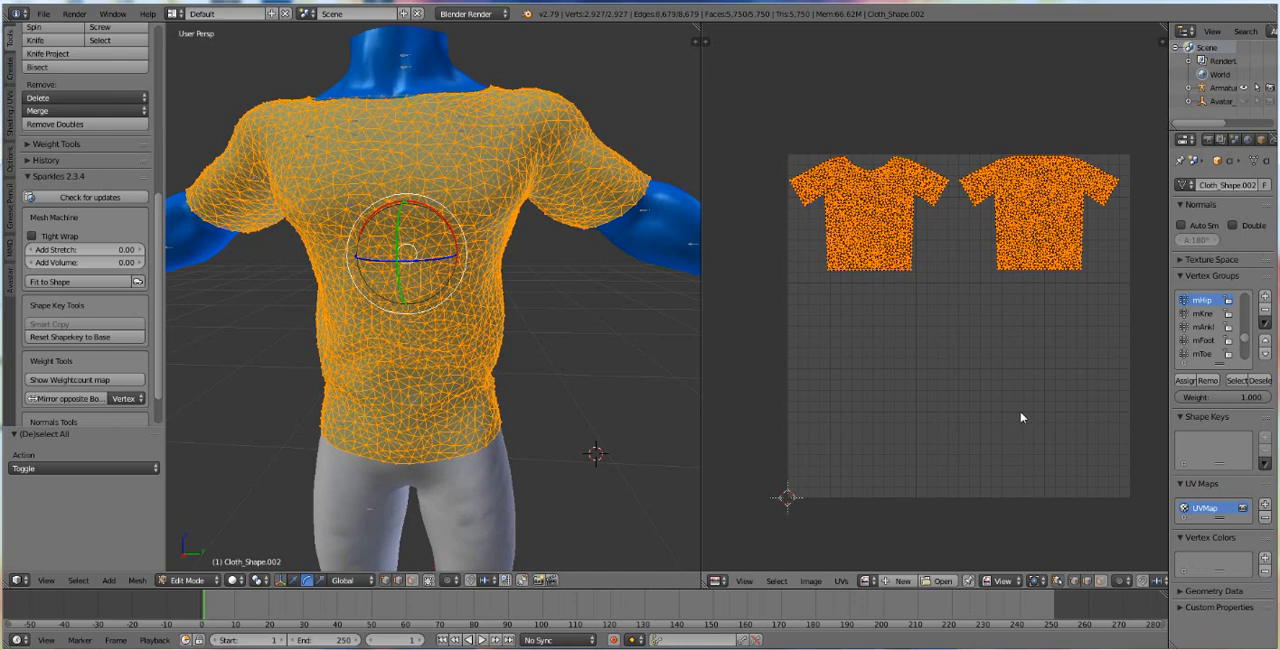
{"action": "mouse_move", "coordinate": [961, 429]}
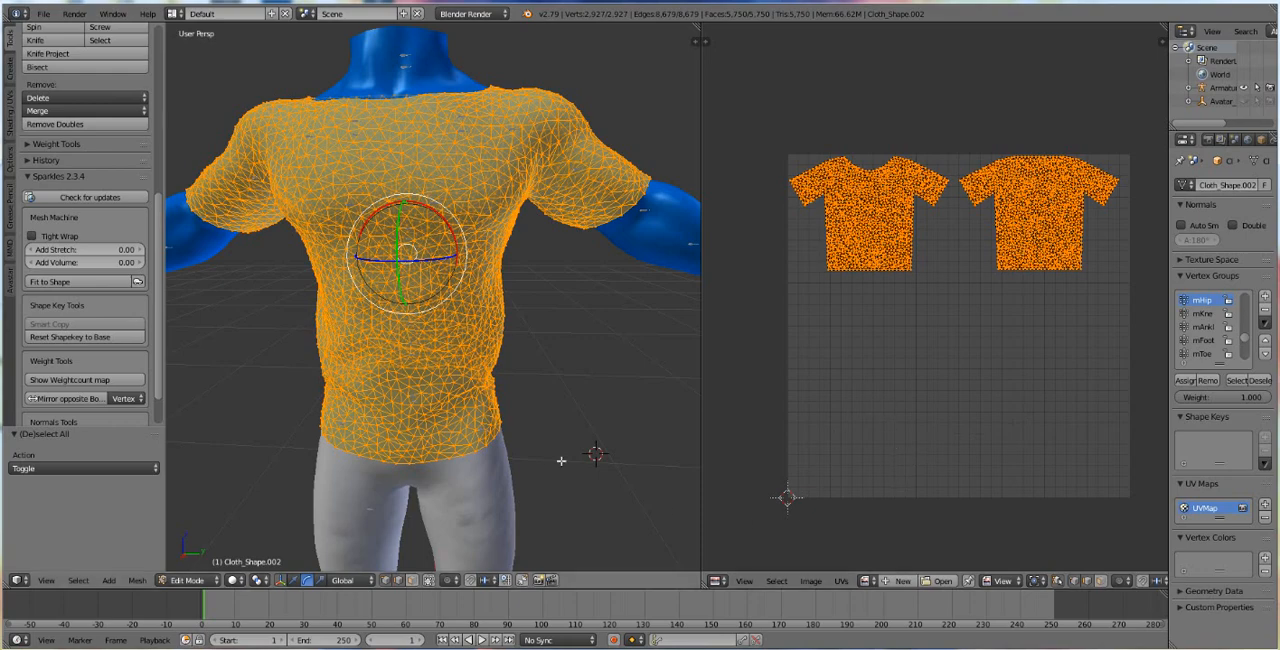
{"action": "mouse_move", "coordinate": [1083, 301]}
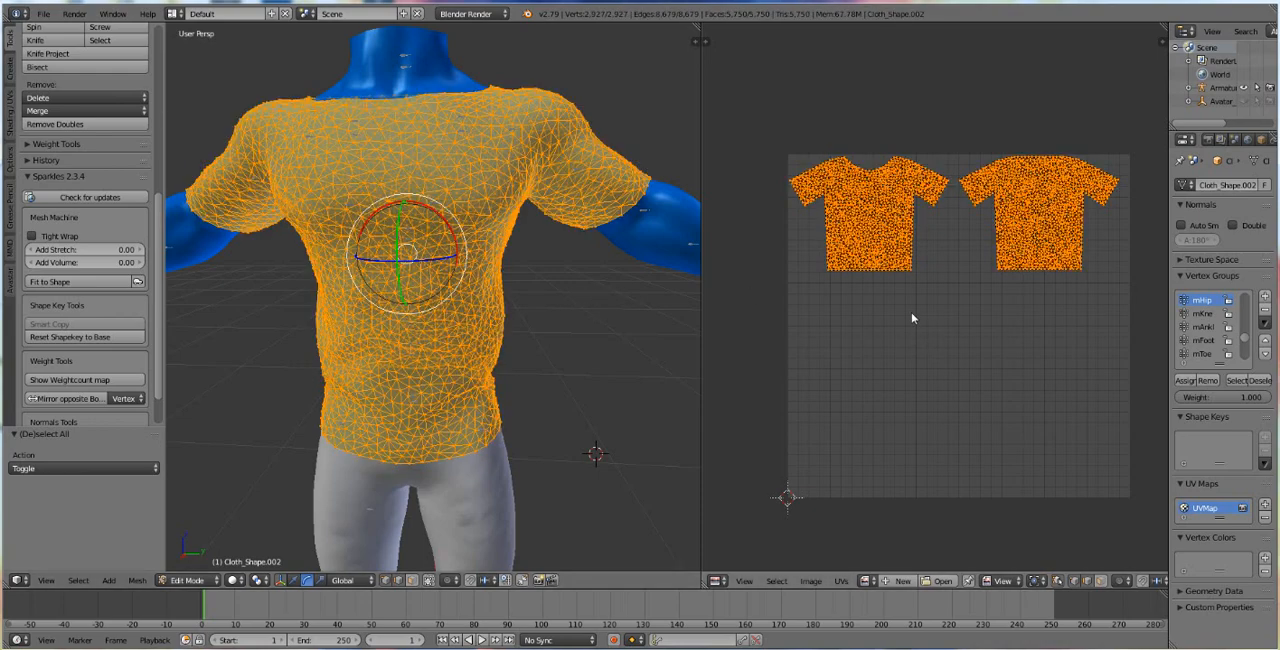
{"action": "mouse_move", "coordinate": [1018, 197]}
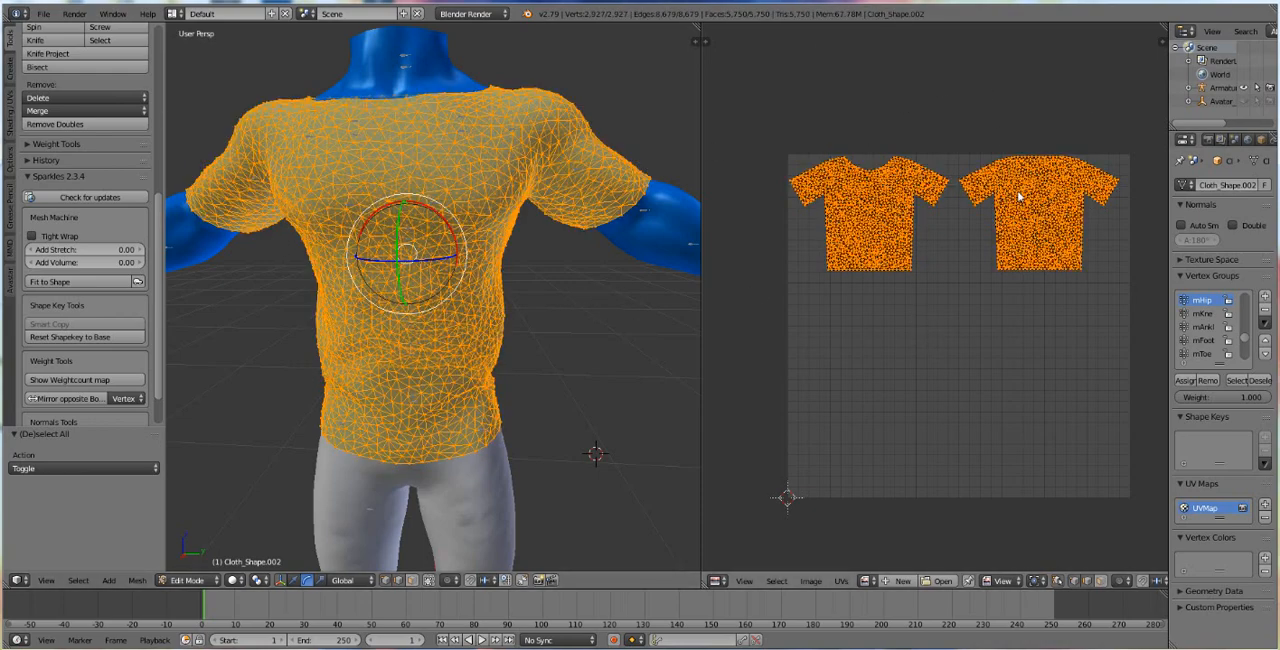
- Pack the shirt's two UV islands to fill the texture space via UVs > Pack Islands
{"action": "left_click", "coordinate": [842, 581]}
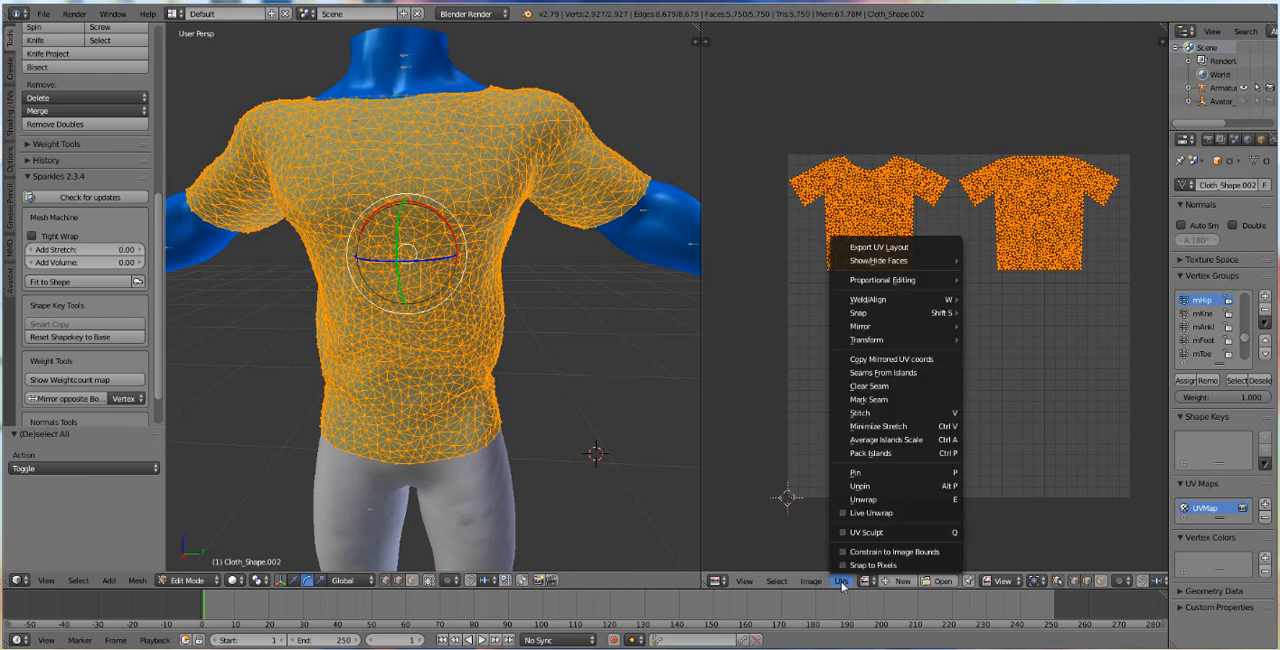
{"action": "mouse_move", "coordinate": [897, 452]}
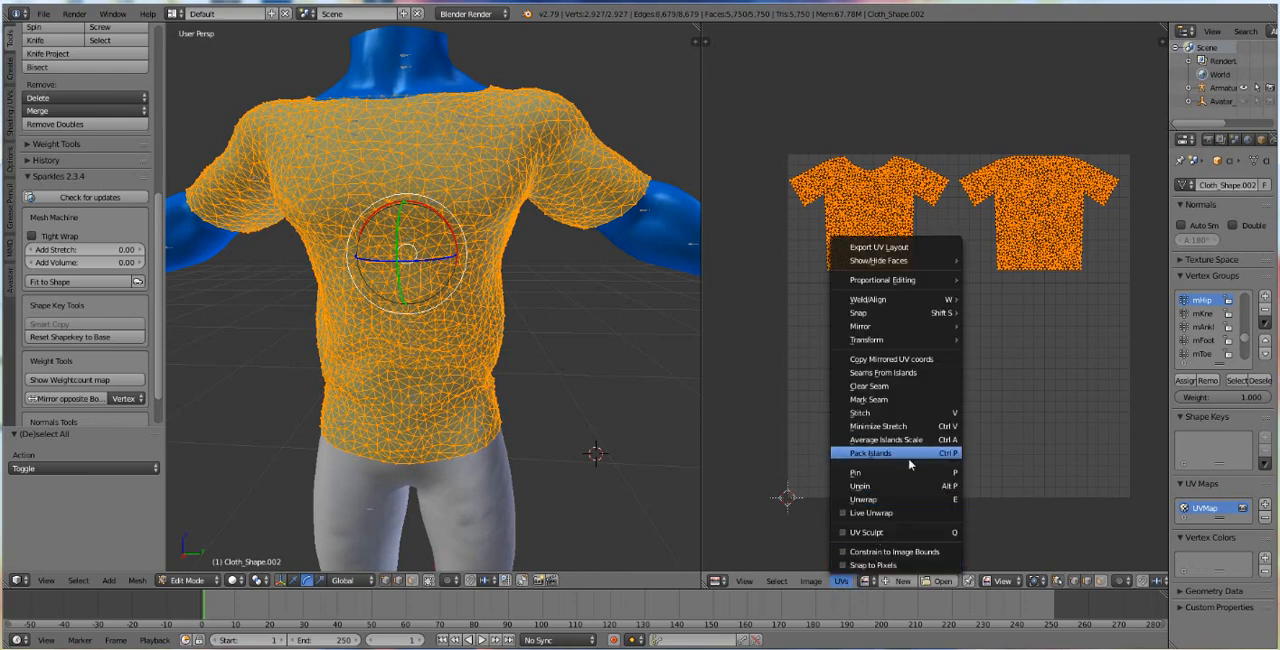
{"action": "left_click", "coordinate": [869, 452]}
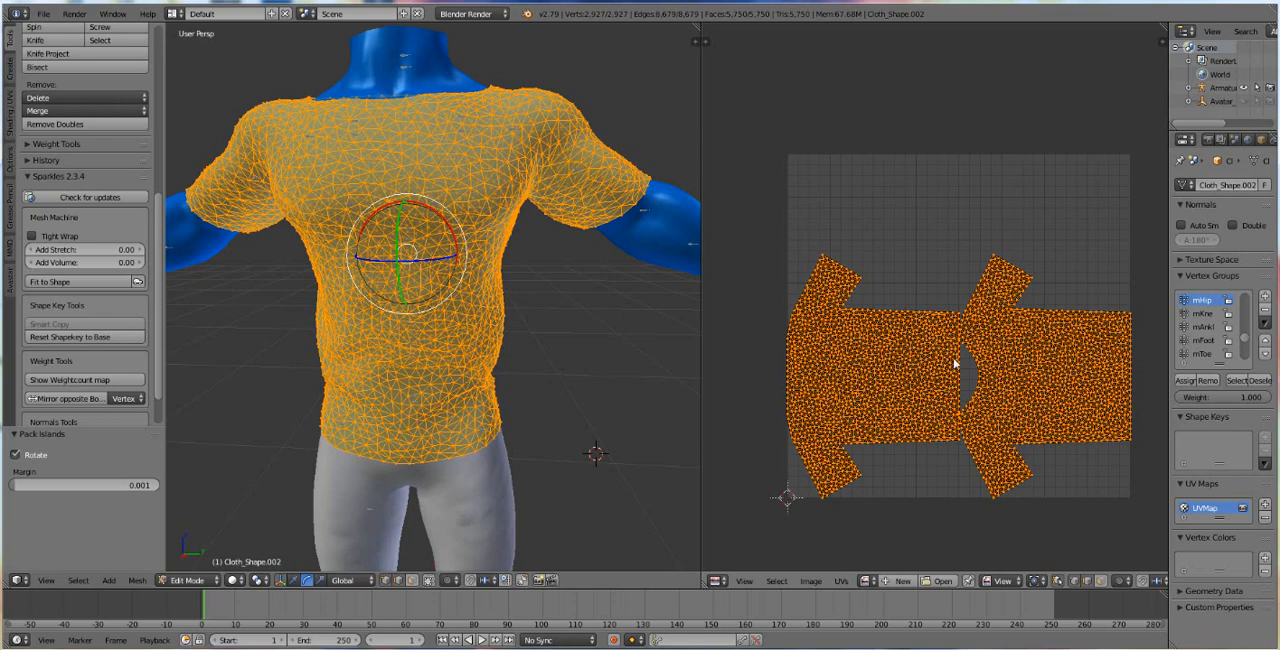
{"action": "mouse_move", "coordinate": [1006, 265]}
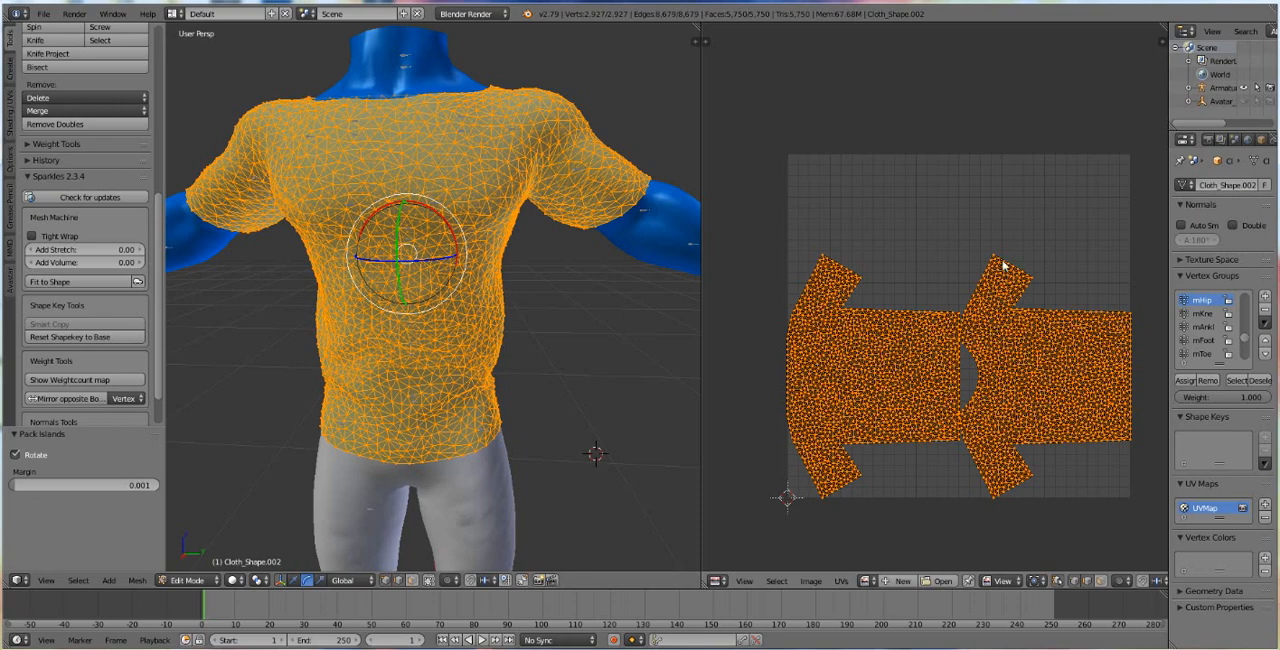
{"action": "mouse_move", "coordinate": [942, 331]}
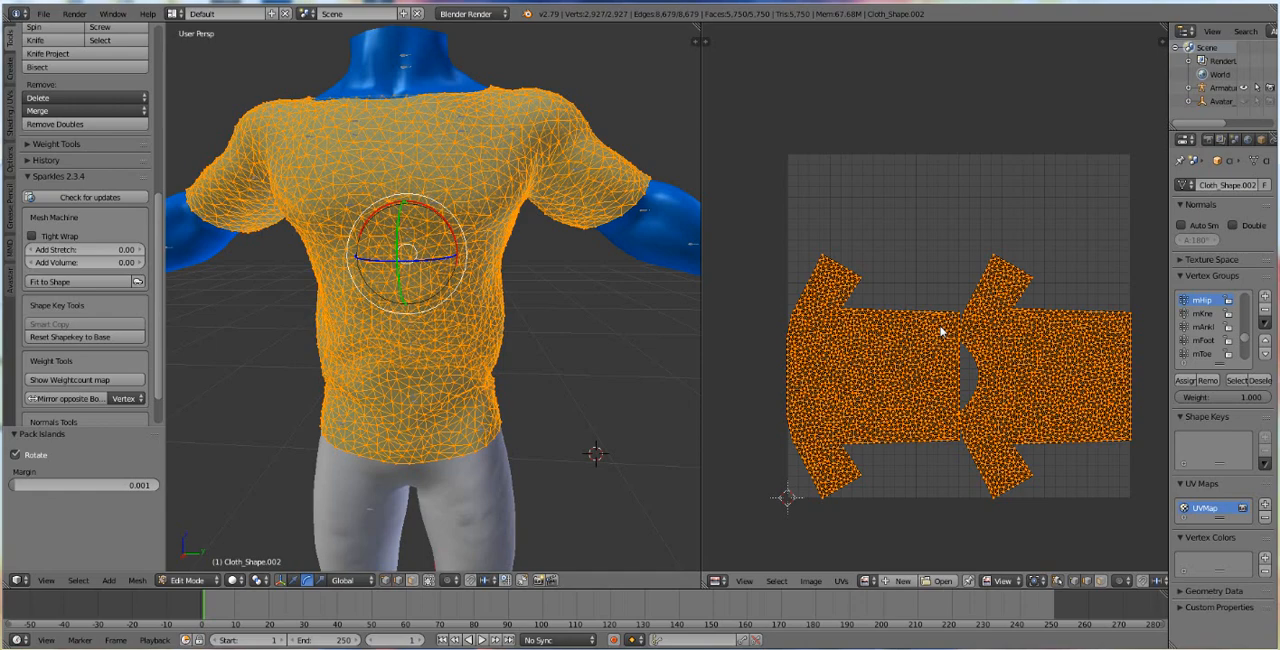
{"action": "mouse_move", "coordinate": [457, 302]}
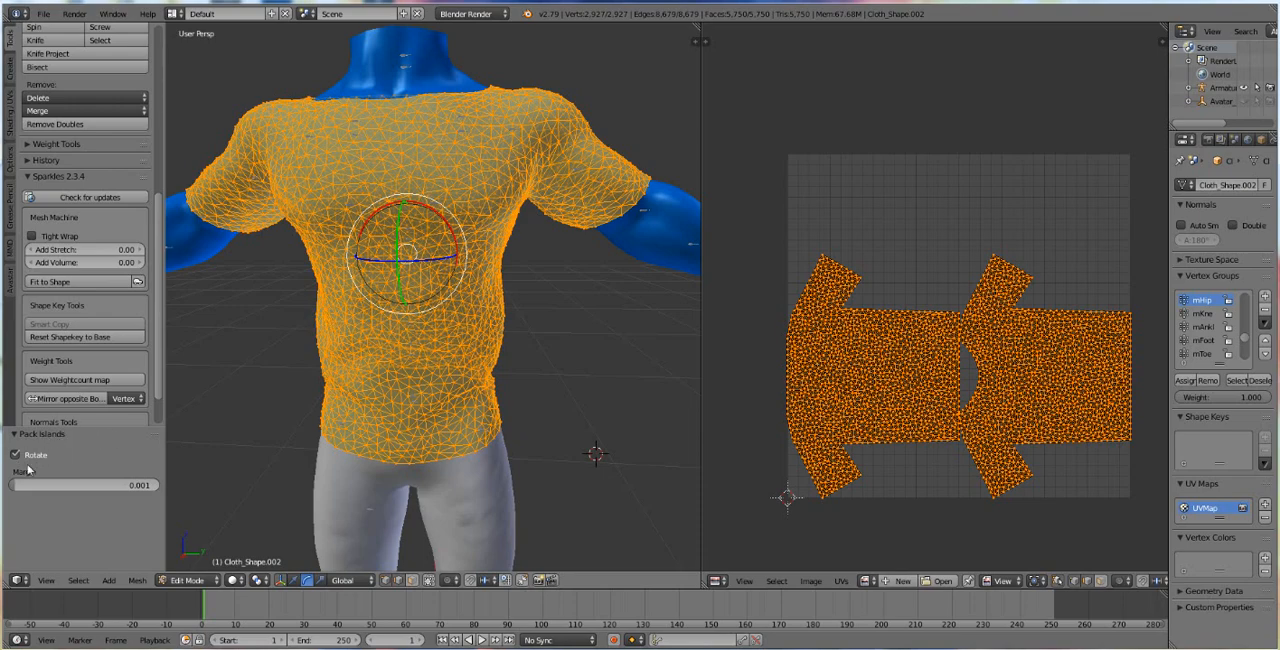
{"action": "mouse_move", "coordinate": [18, 455]}
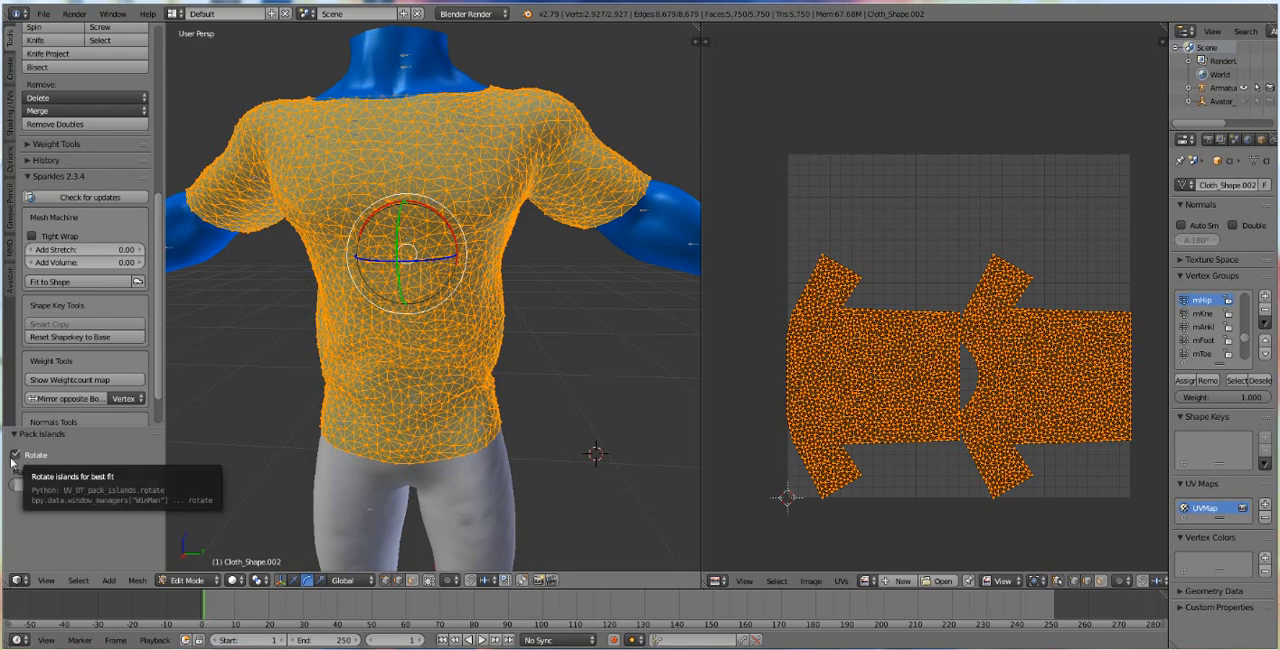
- Uncheck Rotate in the Pack Islands panel so both islands stand upright
{"action": "left_click", "coordinate": [18, 454]}
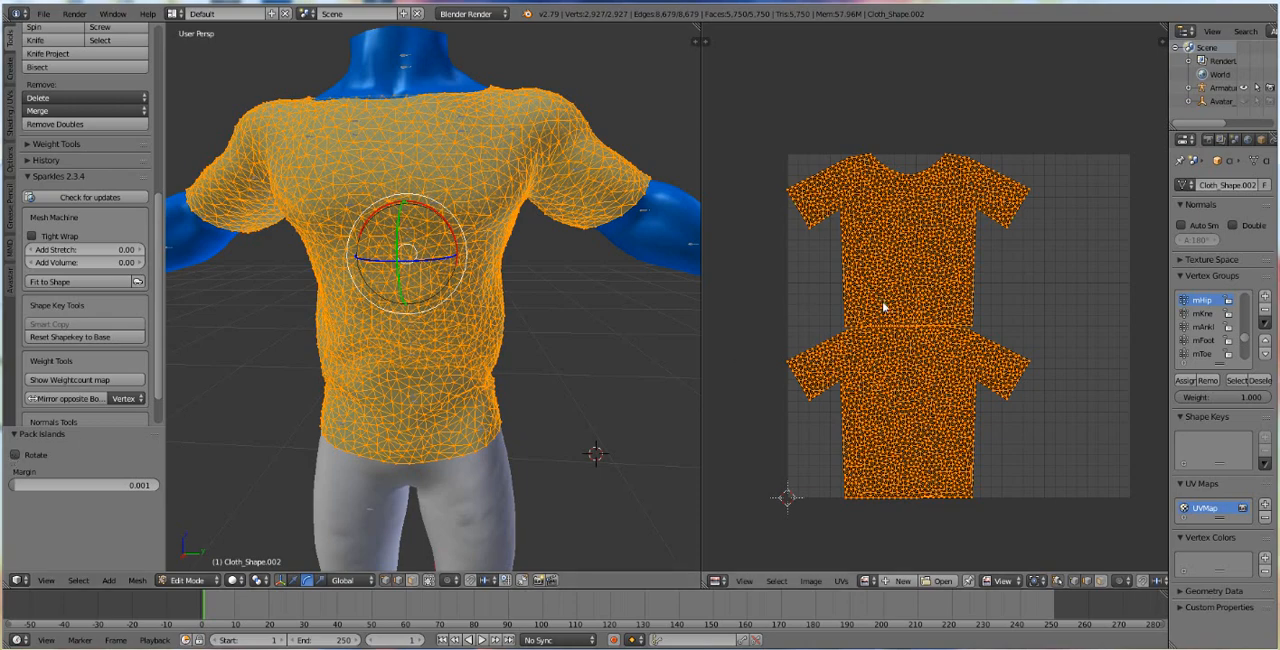
{"action": "mouse_move", "coordinate": [880, 330]}
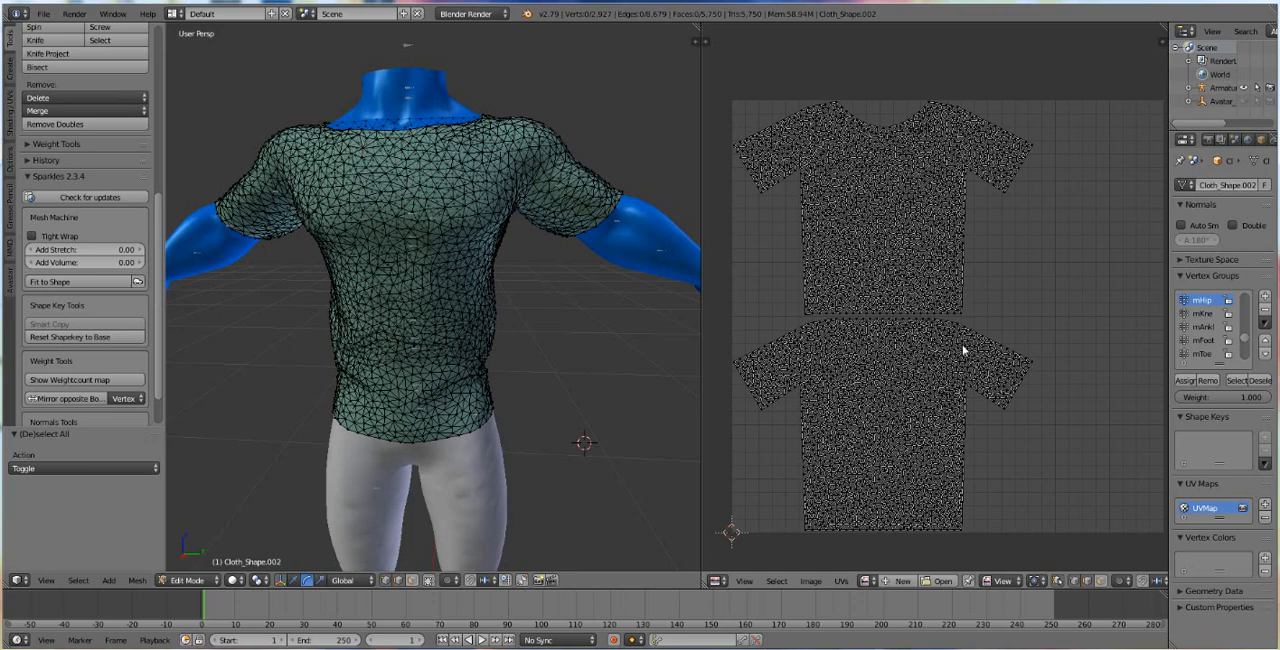
{"action": "mouse_move", "coordinate": [1034, 281]}
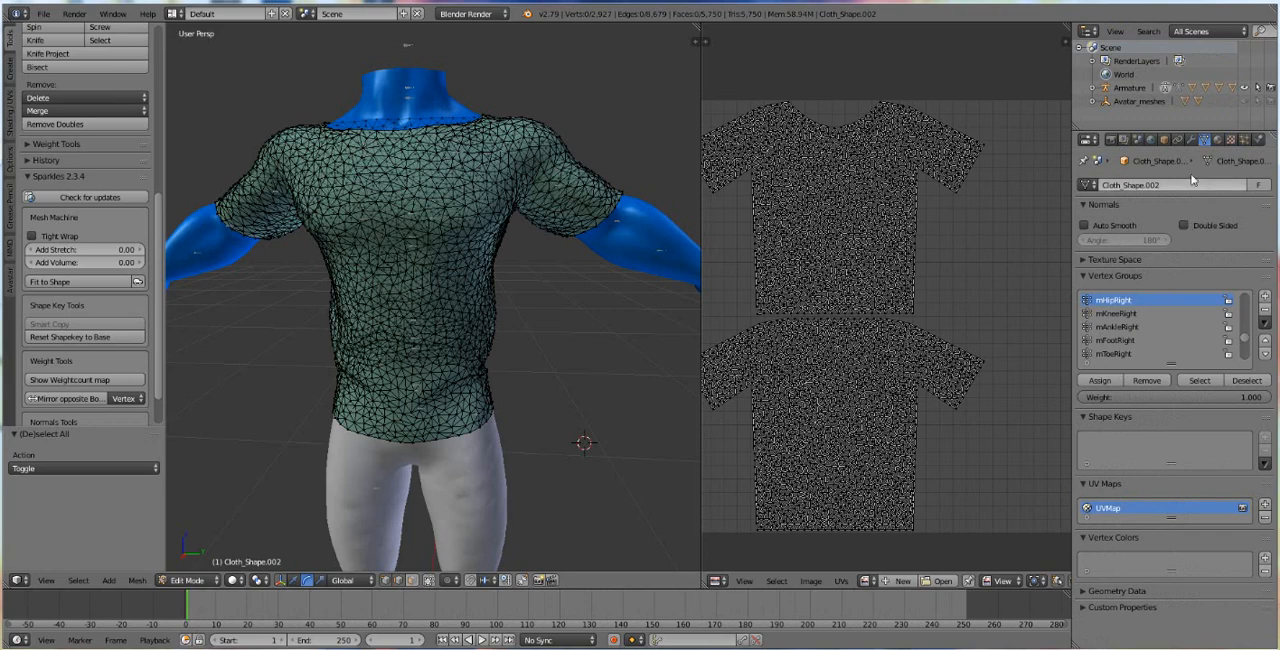
{"action": "mouse_move", "coordinate": [1058, 50]}
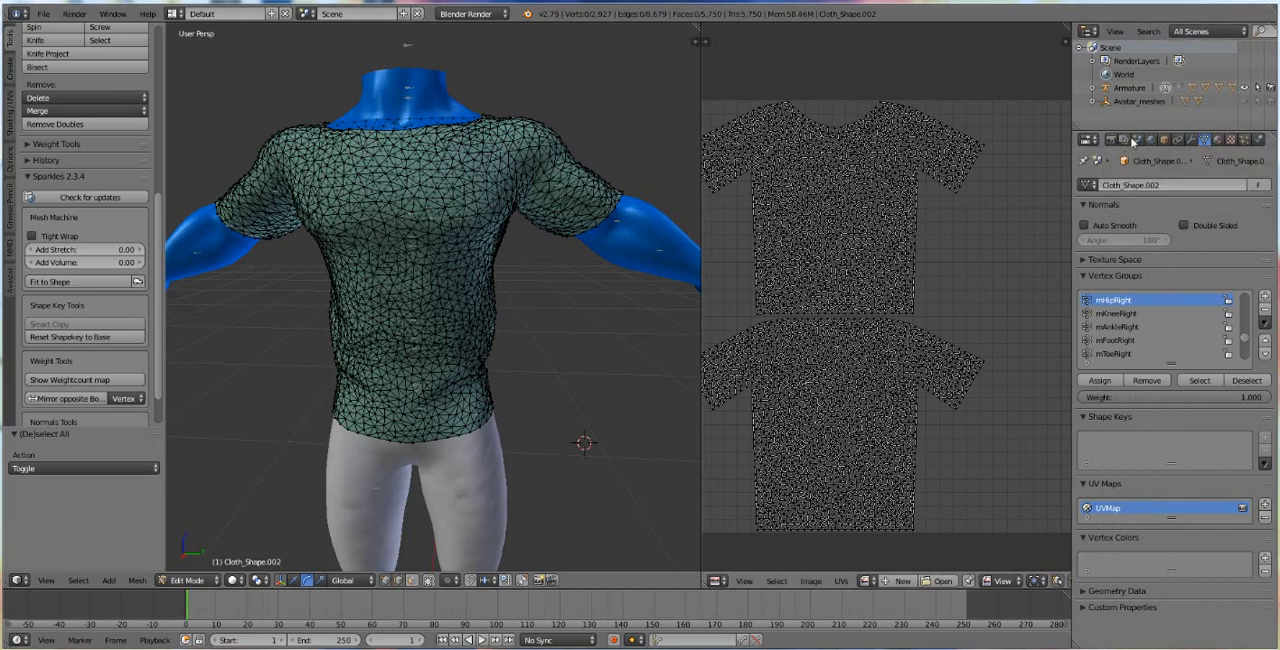
- Switch the Properties editor to the World settings for ambient occlusion
{"action": "left_click", "coordinate": [1150, 140]}
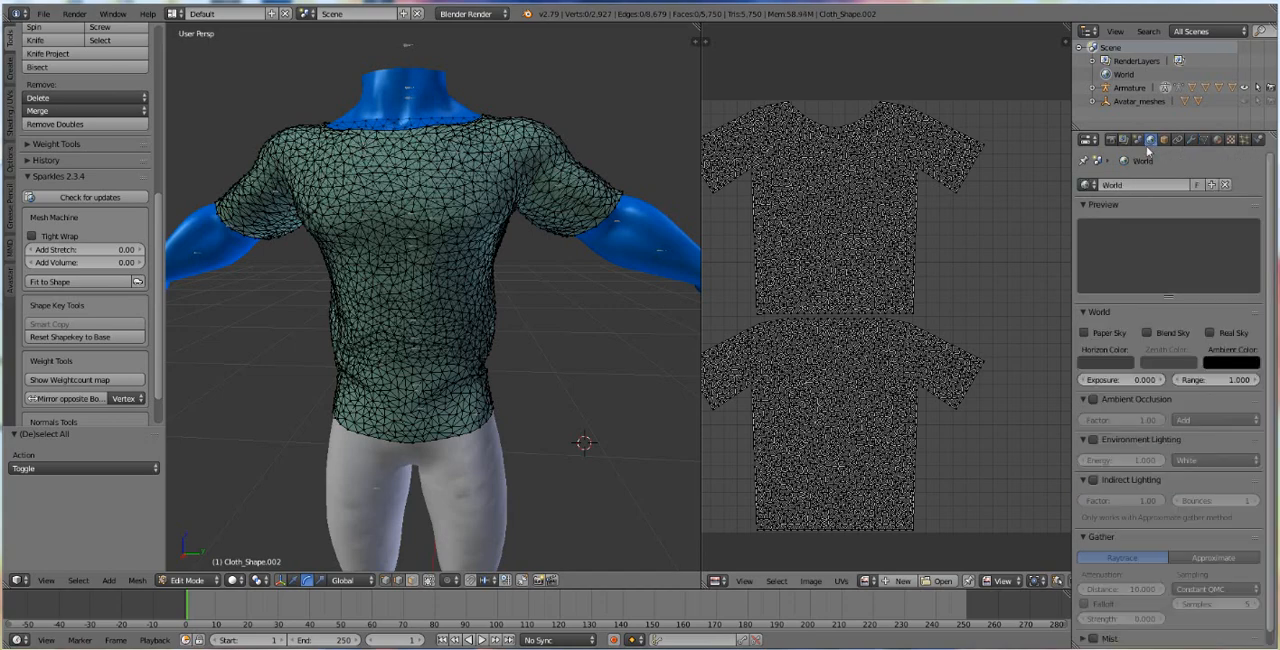
{"action": "mouse_move", "coordinate": [1137, 300]}
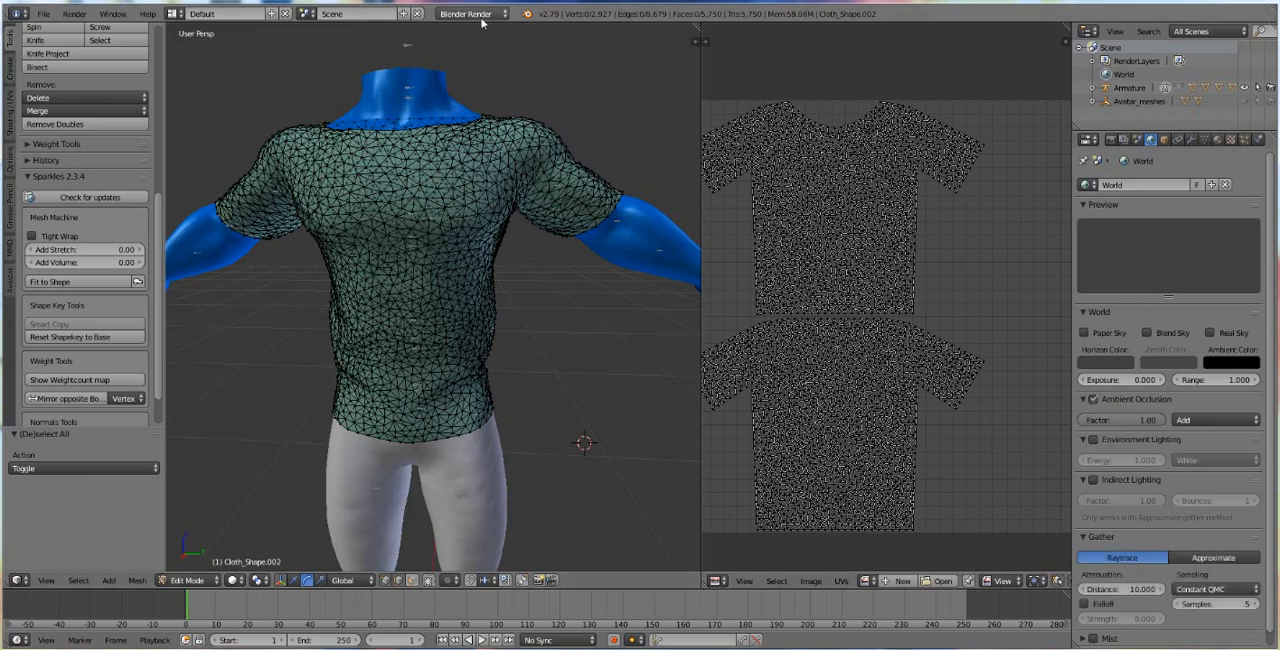
{"action": "mouse_move", "coordinate": [1049, 317]}
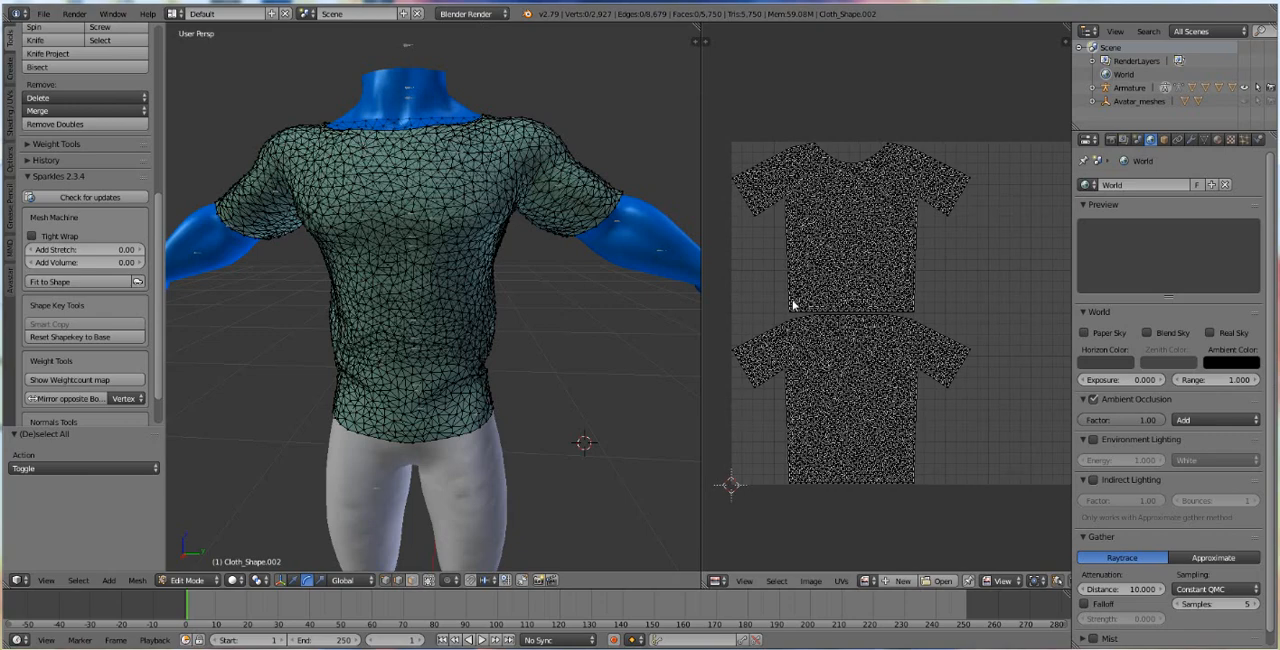
{"action": "mouse_move", "coordinate": [1119, 328]}
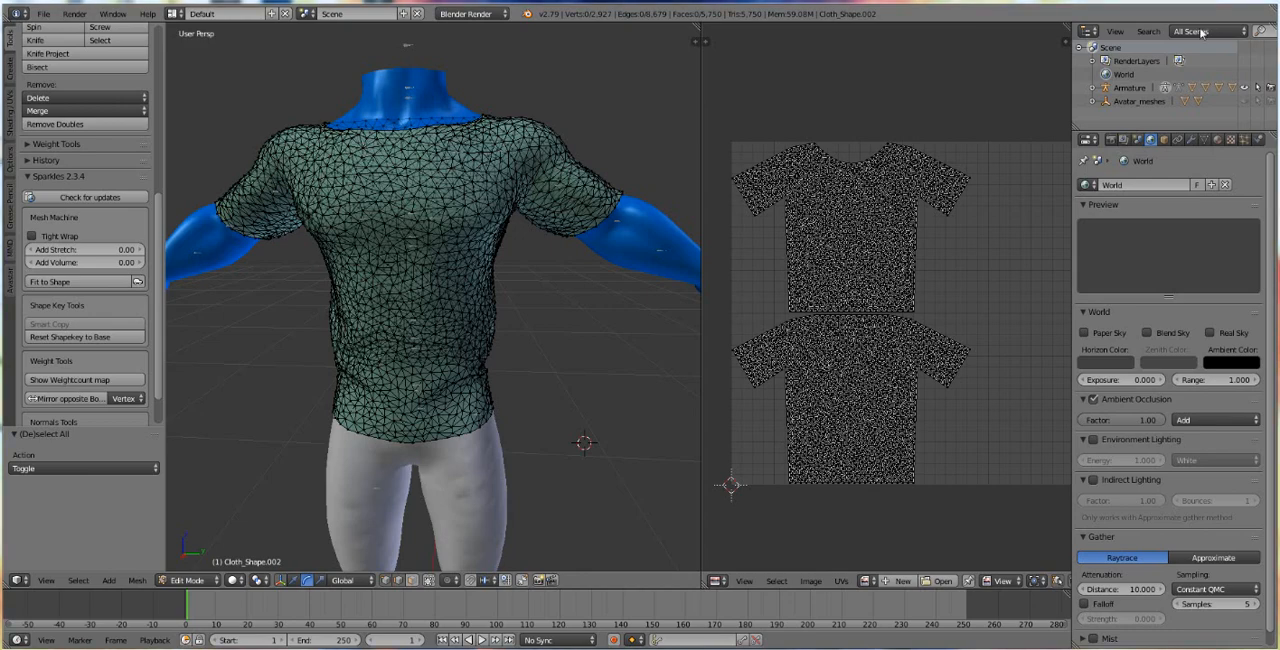
{"action": "mouse_move", "coordinate": [939, 203]}
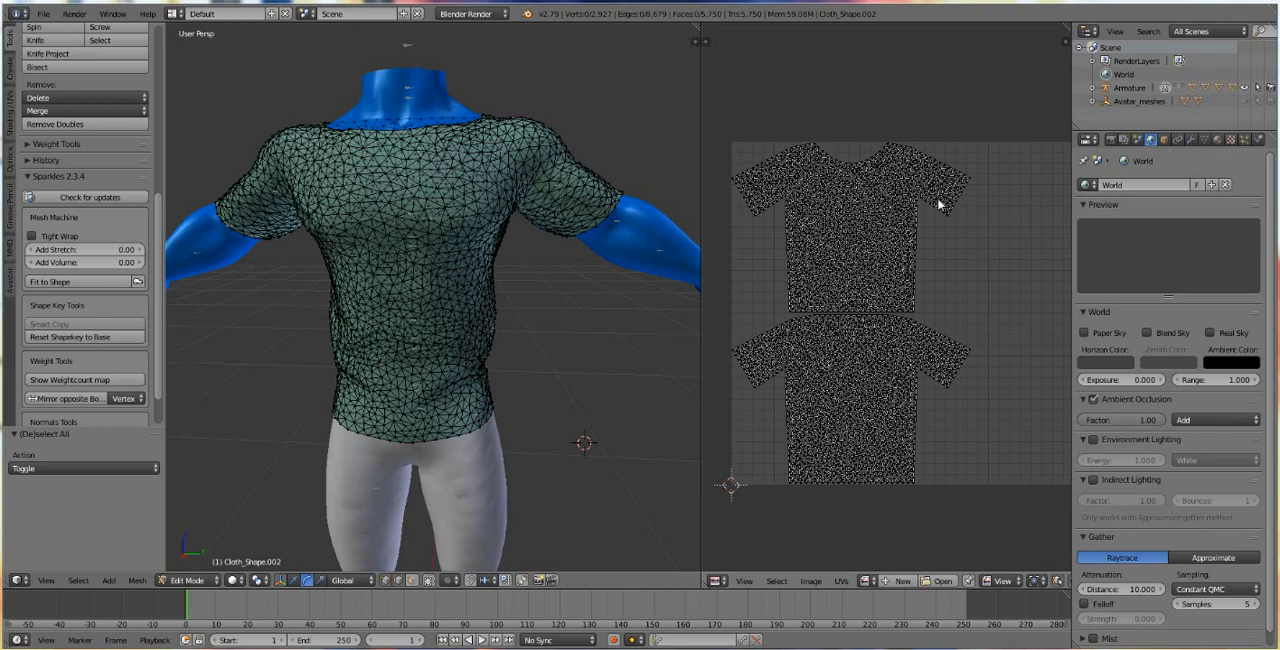
{"action": "mouse_move", "coordinate": [877, 352]}
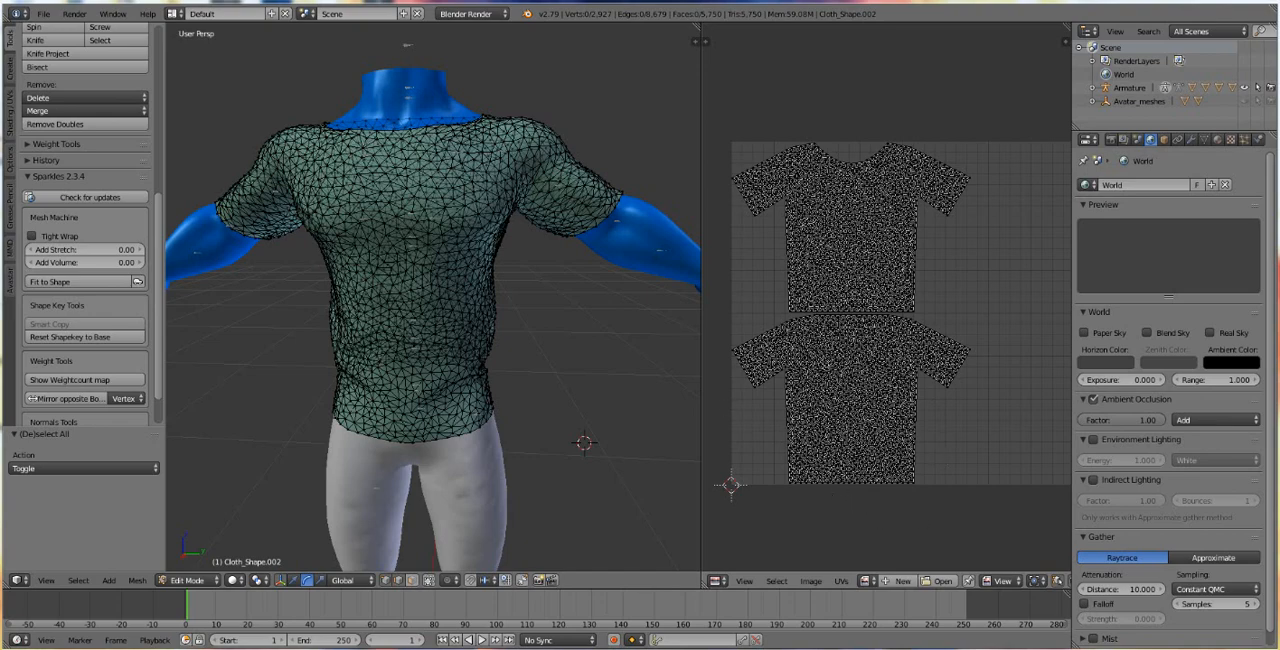
{"action": "mouse_move", "coordinate": [1154, 287]}
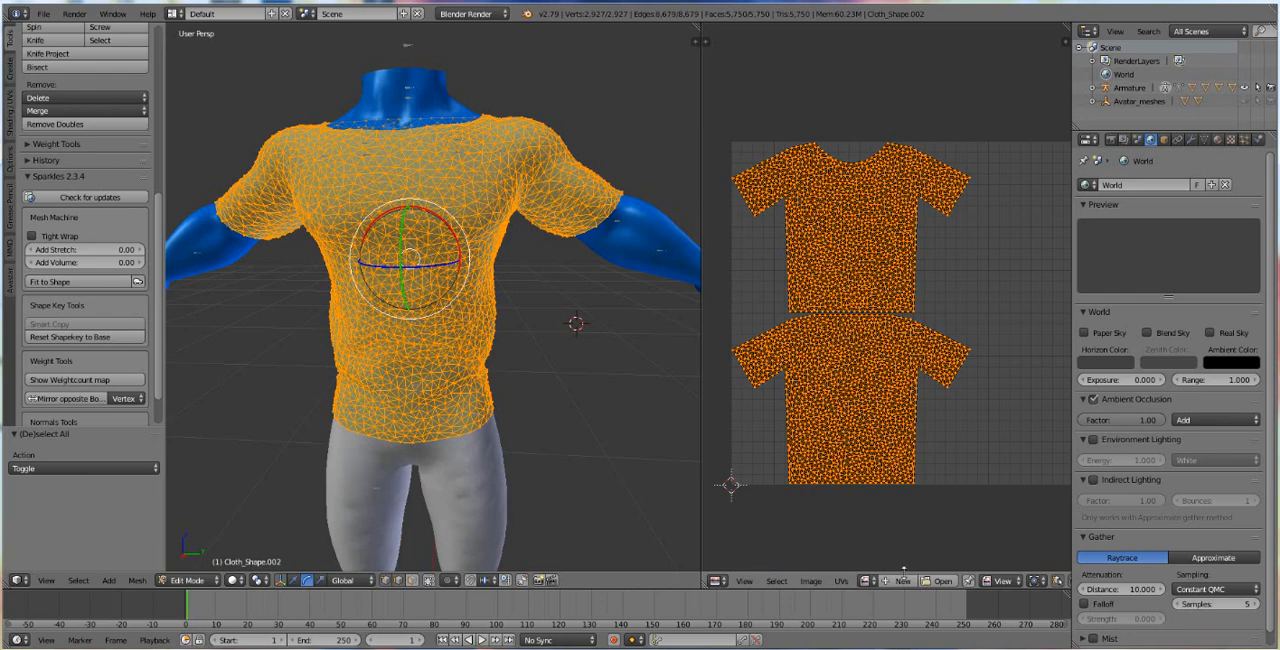
- Name the new 1024x1024 blank image 'tshirt'
{"action": "left_click", "coordinate": [881, 583]}
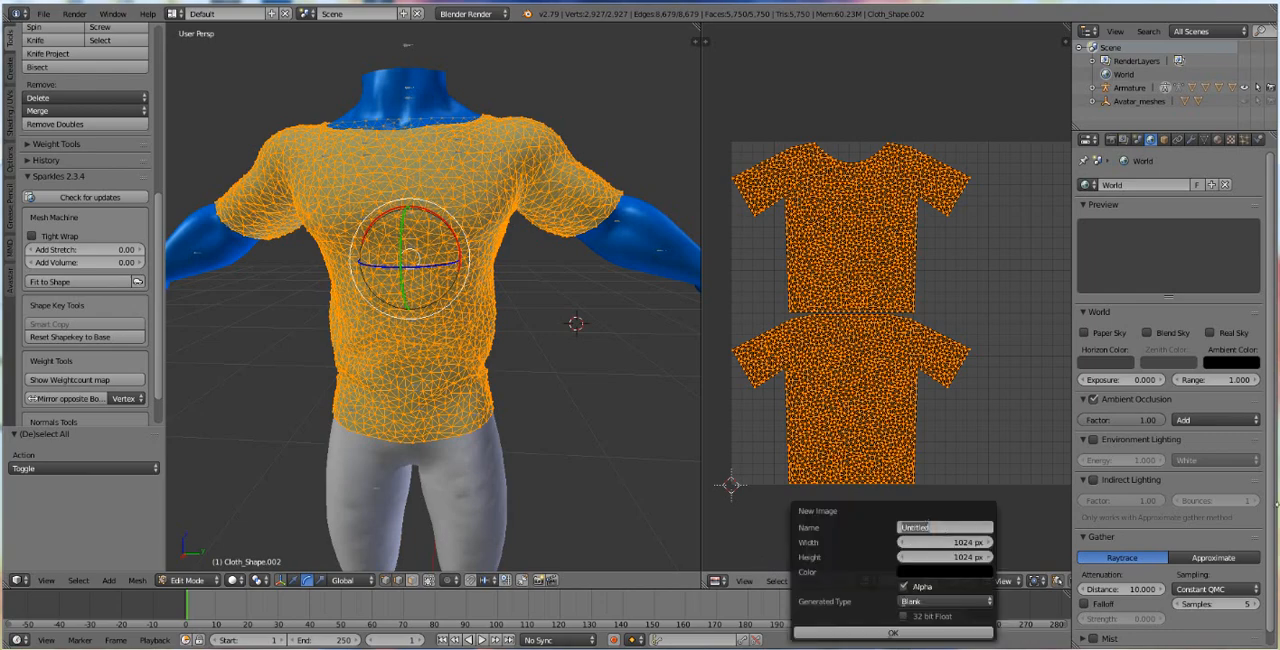
{"action": "type", "text": "tshirt"}
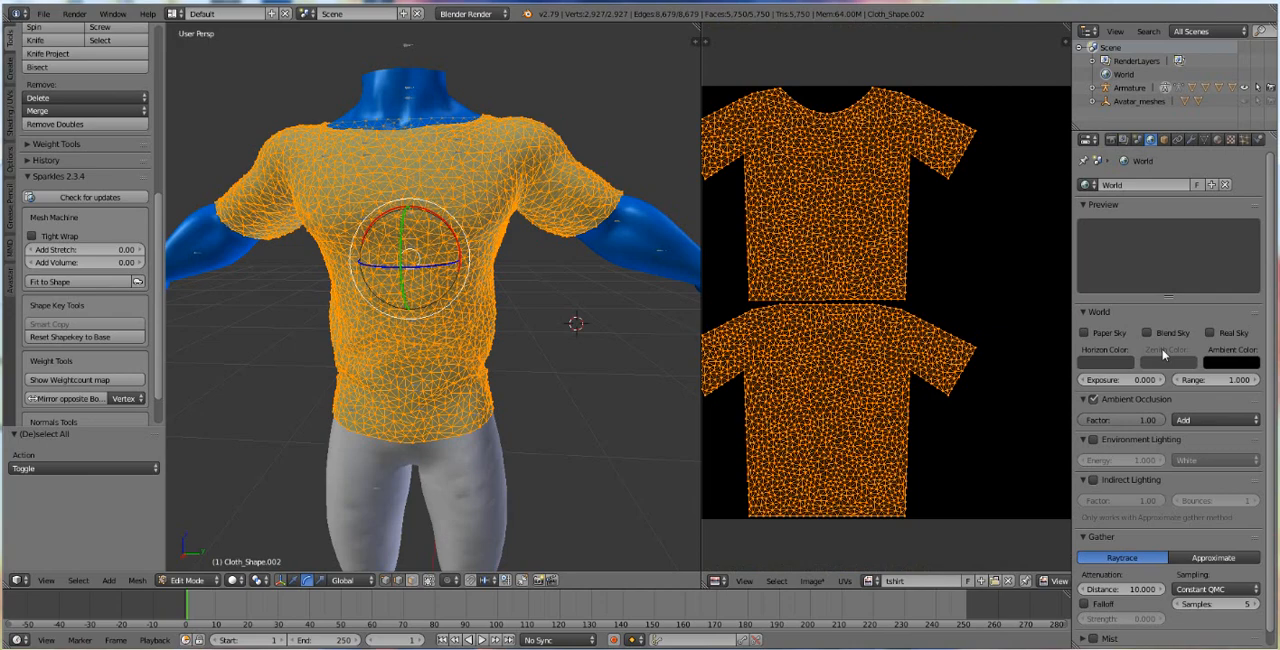
{"action": "mouse_move", "coordinate": [1114, 140]}
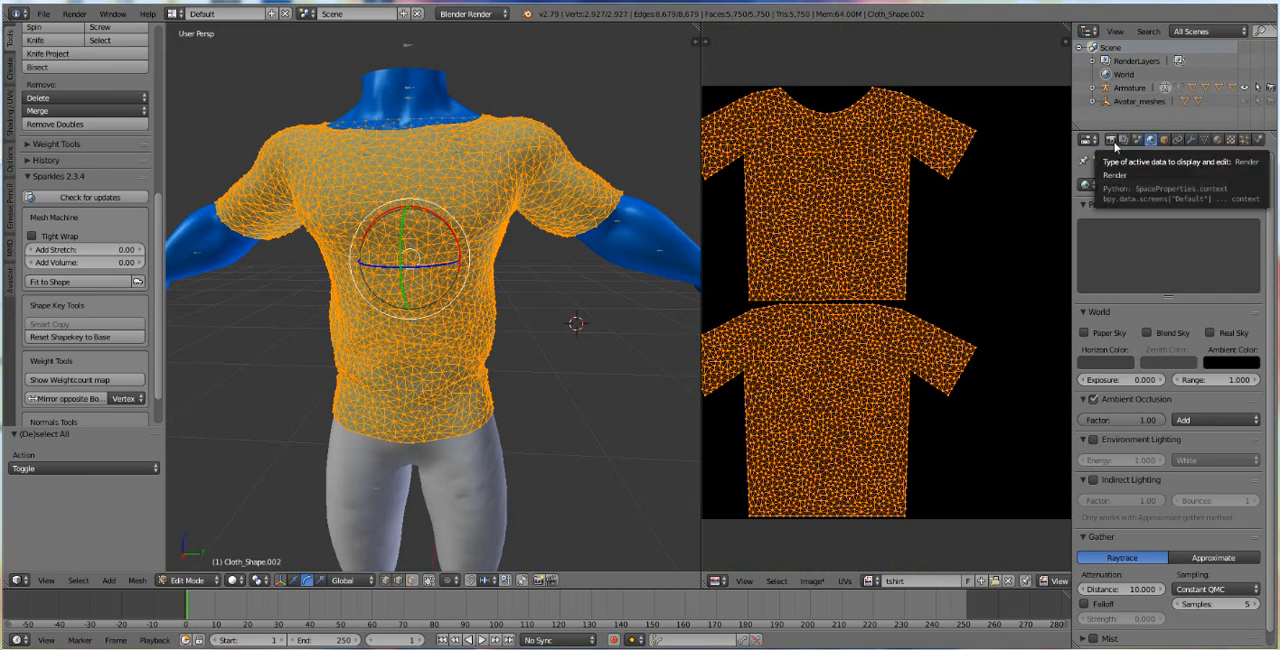
- In Render properties, expand the Bake panel and choose the map type in Bake Mode
{"action": "left_click", "coordinate": [1105, 140]}
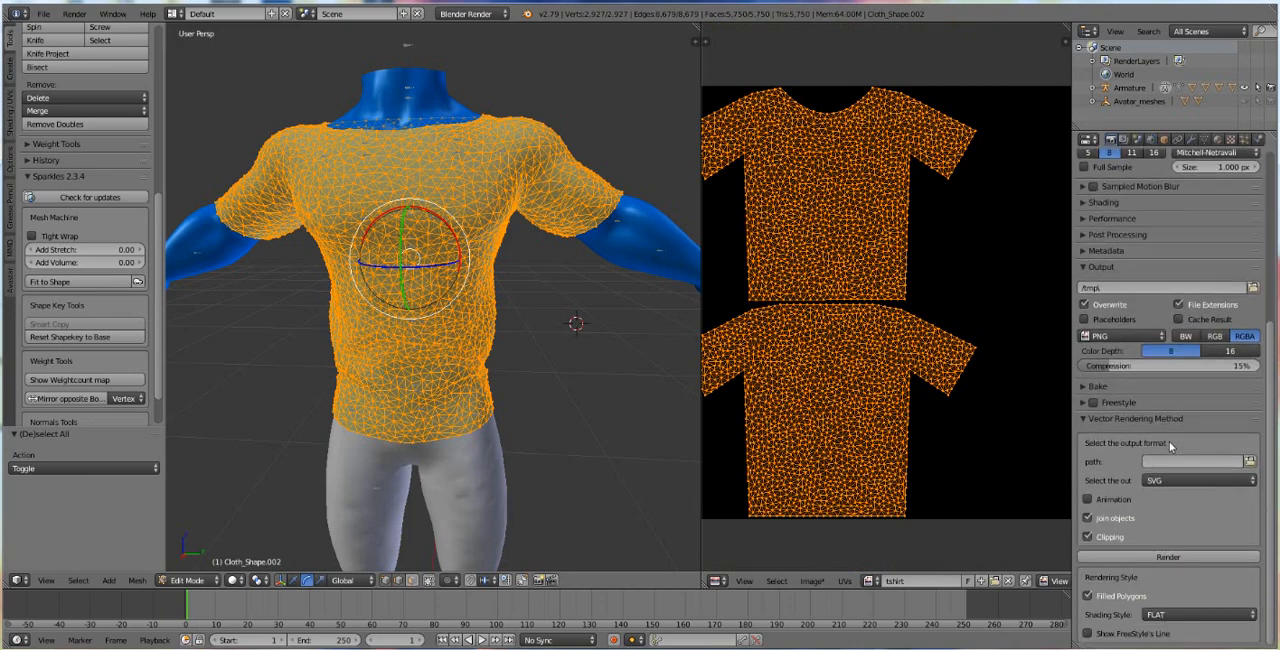
{"action": "left_click", "coordinate": [1096, 387]}
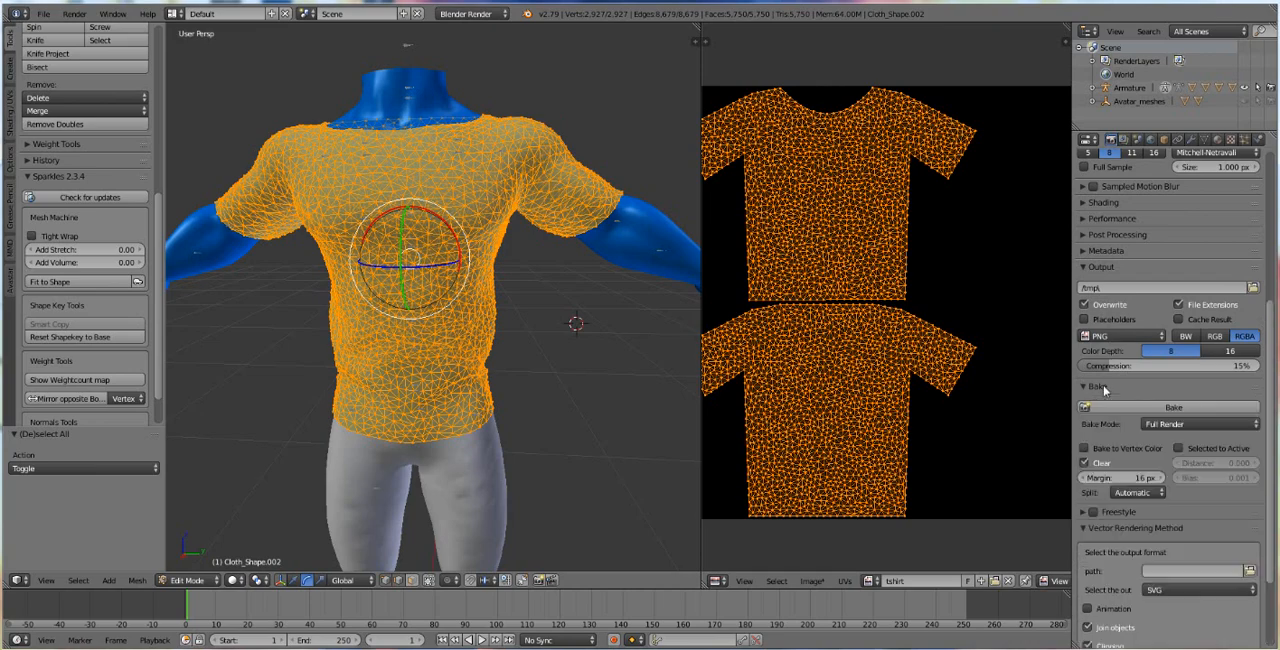
{"action": "left_click", "coordinate": [1195, 425]}
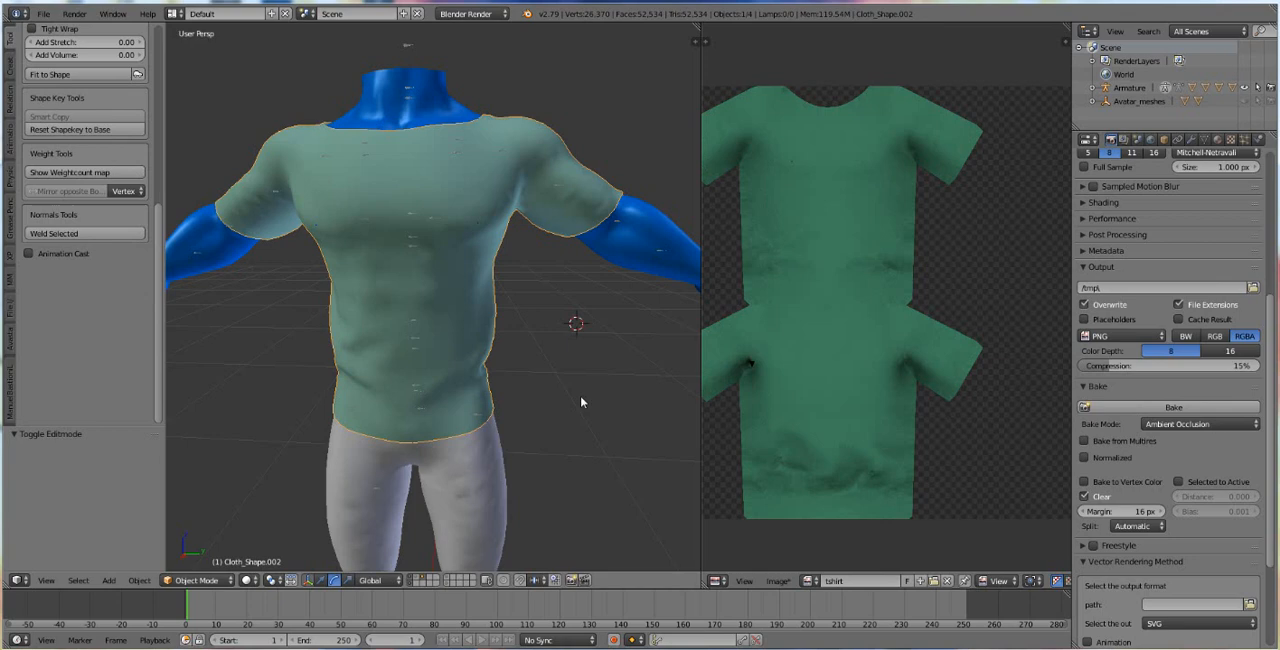
{"action": "mouse_move", "coordinate": [610, 302]}
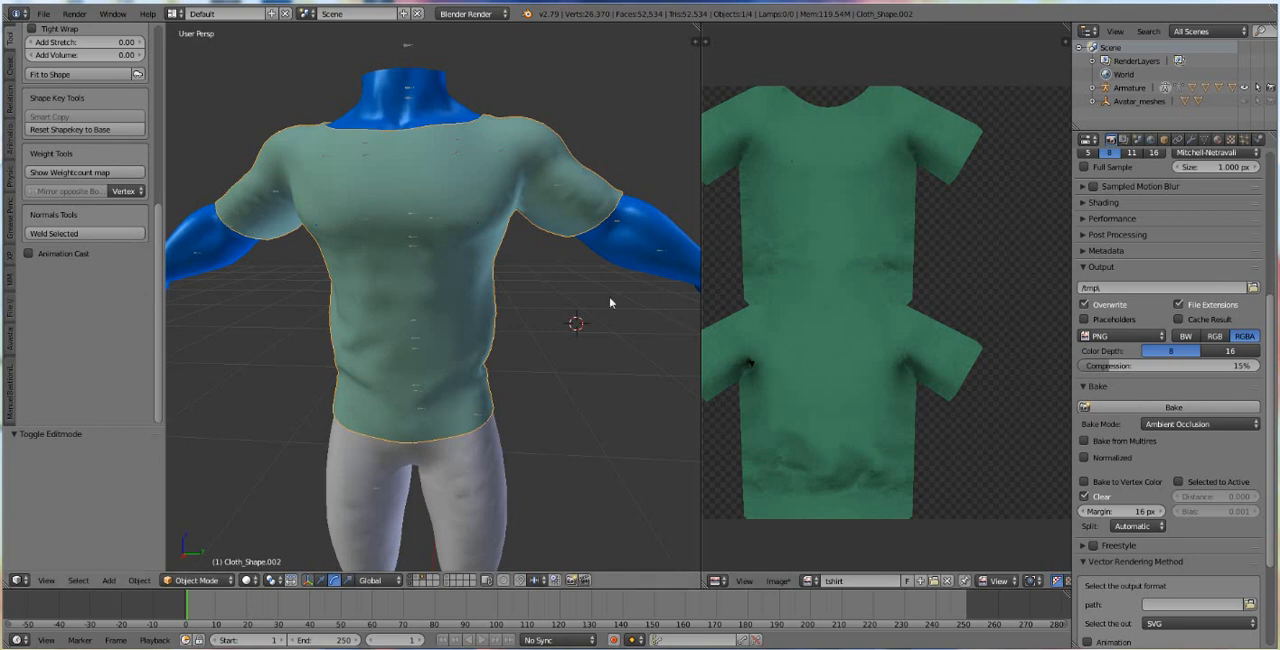
- Show the 3D view sidebar and bring up the shirt's Material properties
{"action": "key", "text": "N"}
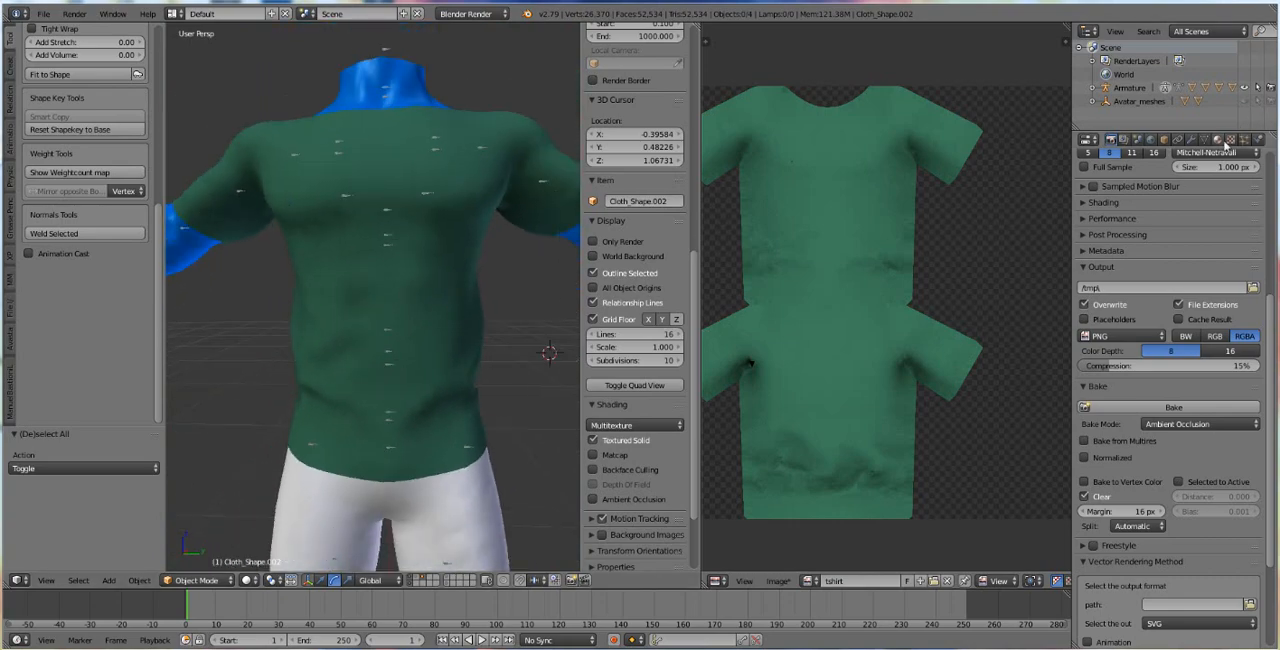
{"action": "left_click", "coordinate": [1194, 144]}
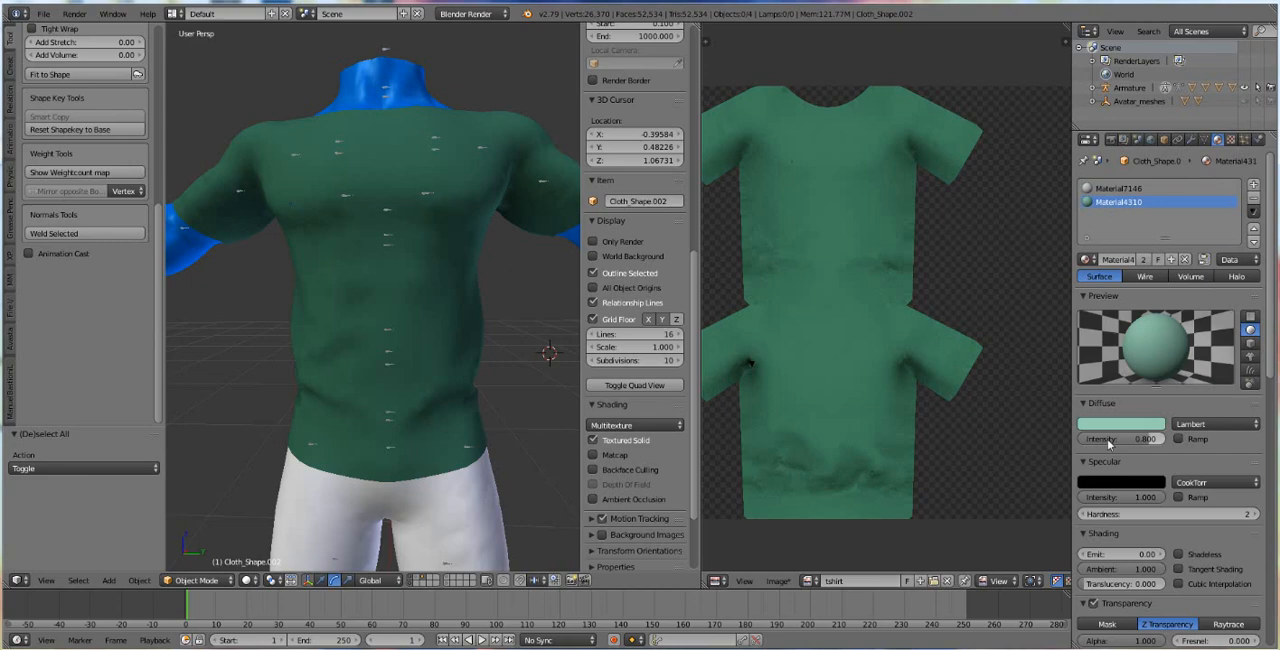
{"action": "mouse_move", "coordinate": [867, 446]}
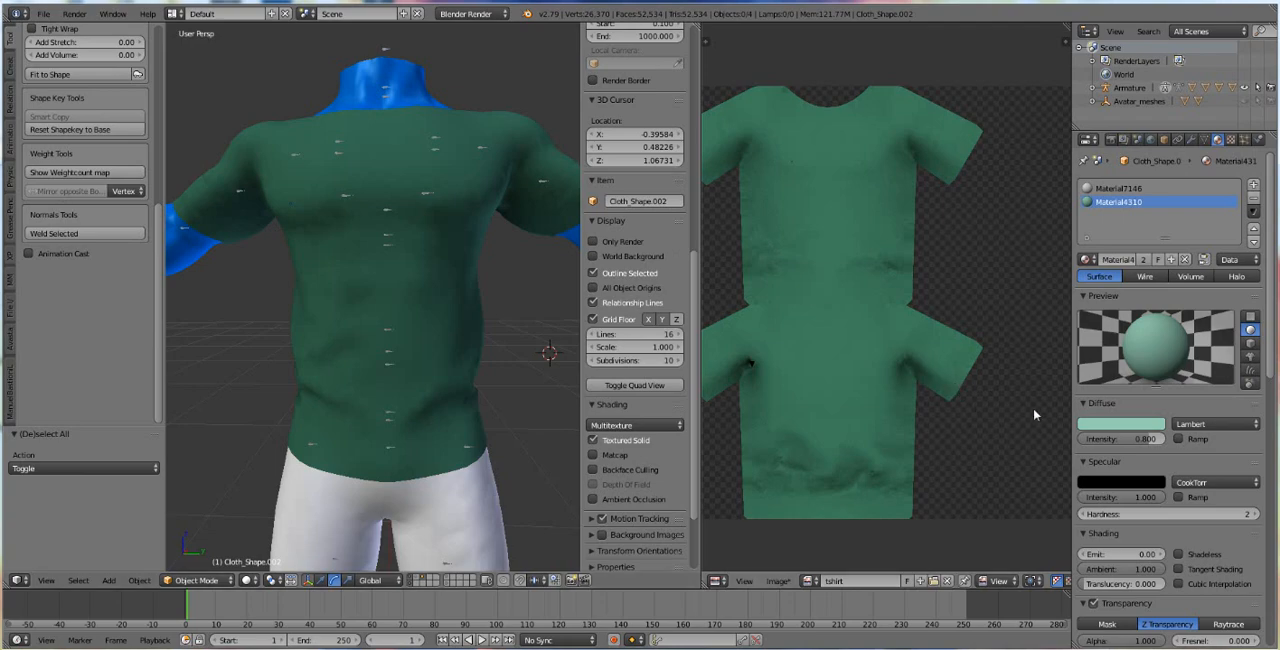
{"action": "mouse_move", "coordinate": [928, 390]}
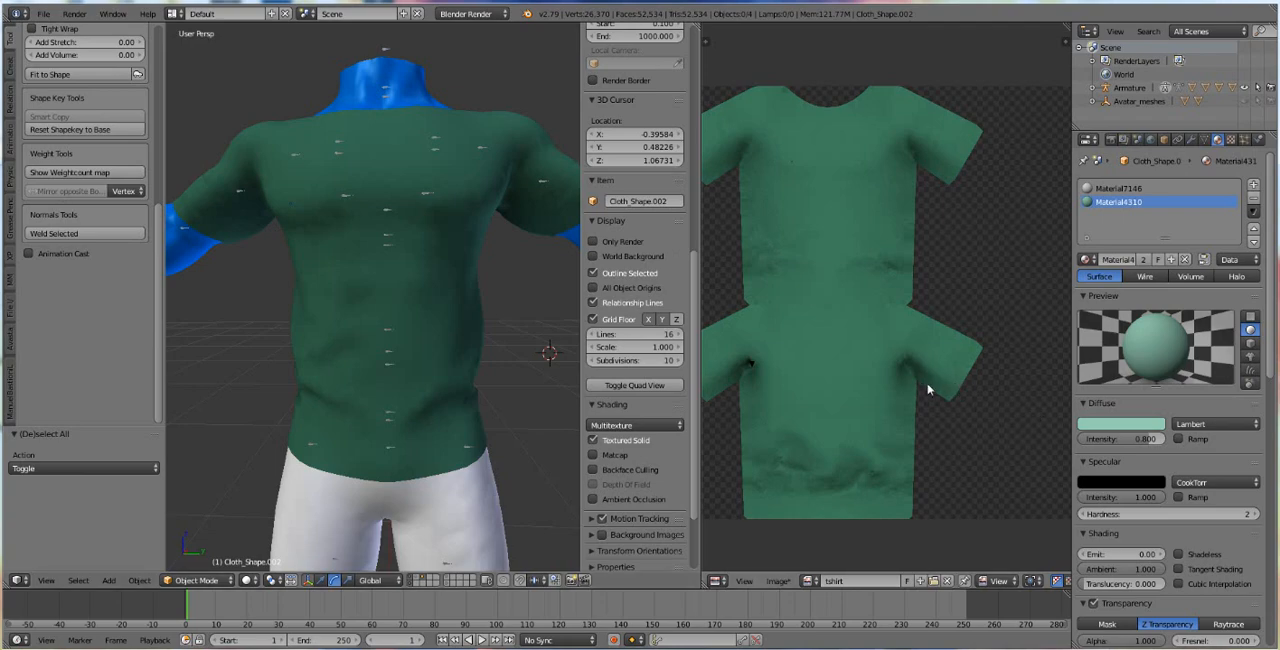
- Edit the shirt material's Diffuse colour swatch and set new RGB values
{"action": "left_click", "coordinate": [1100, 423]}
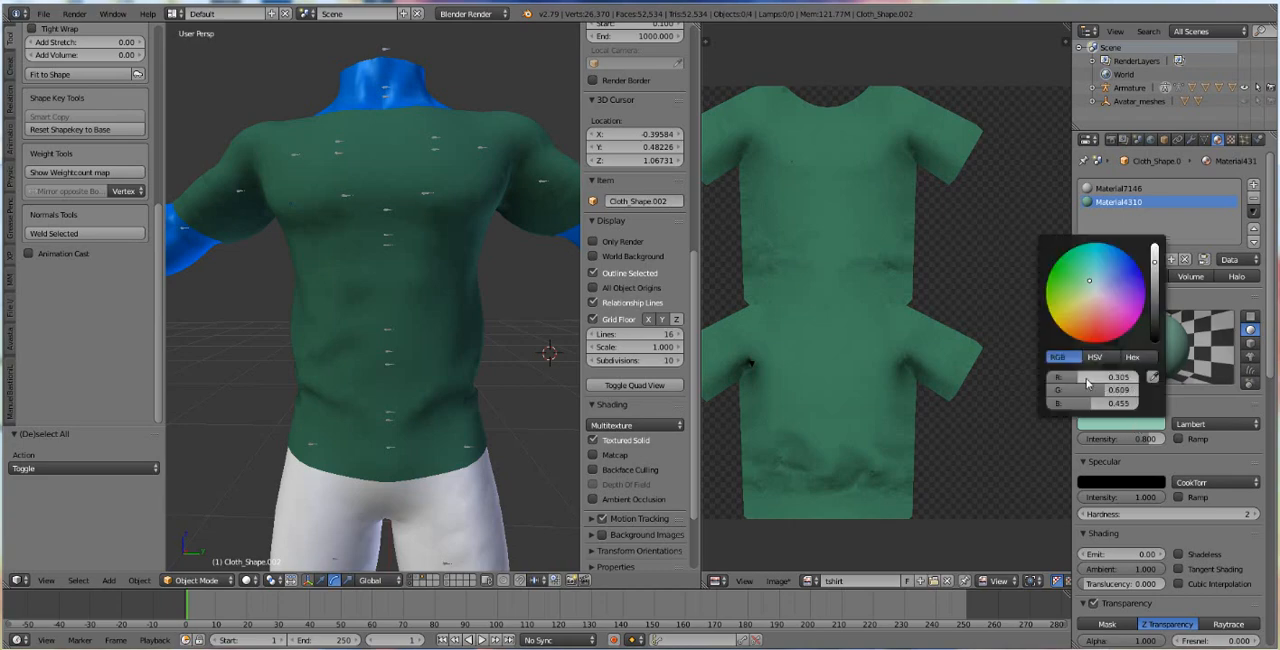
{"action": "left_click", "coordinate": [1105, 379]}
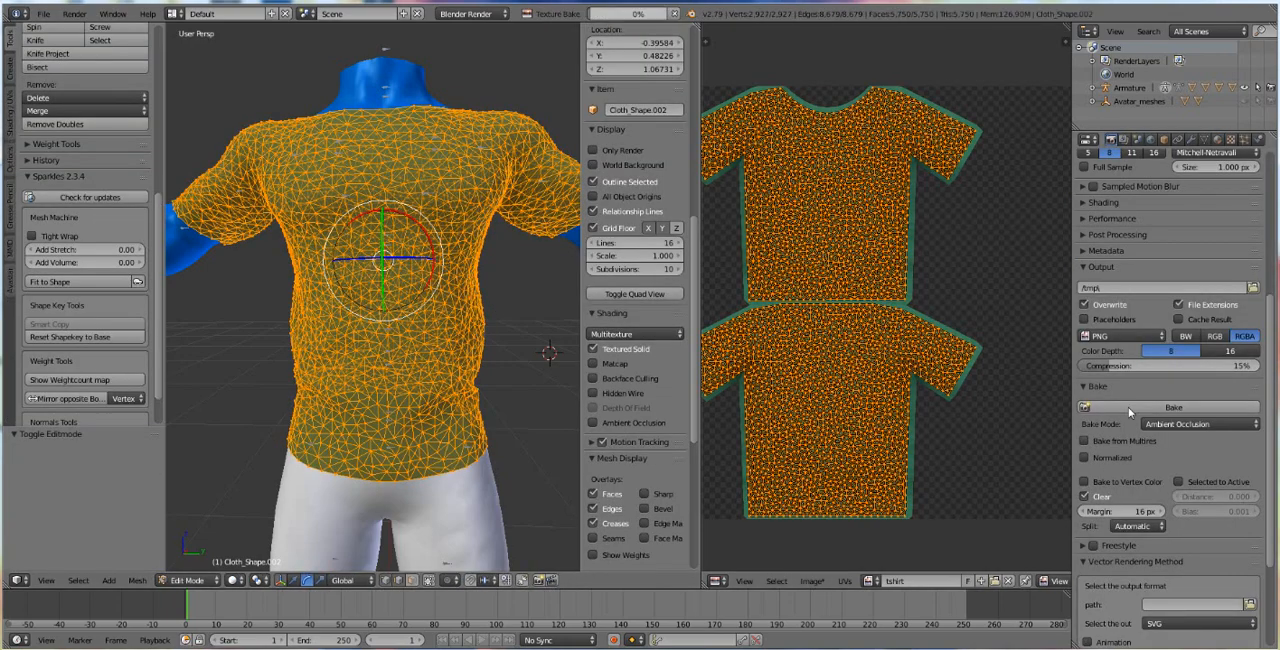
- Bake the ambient occlusion map into the tshirt image, then go to the World settings
{"action": "left_click", "coordinate": [1196, 406]}
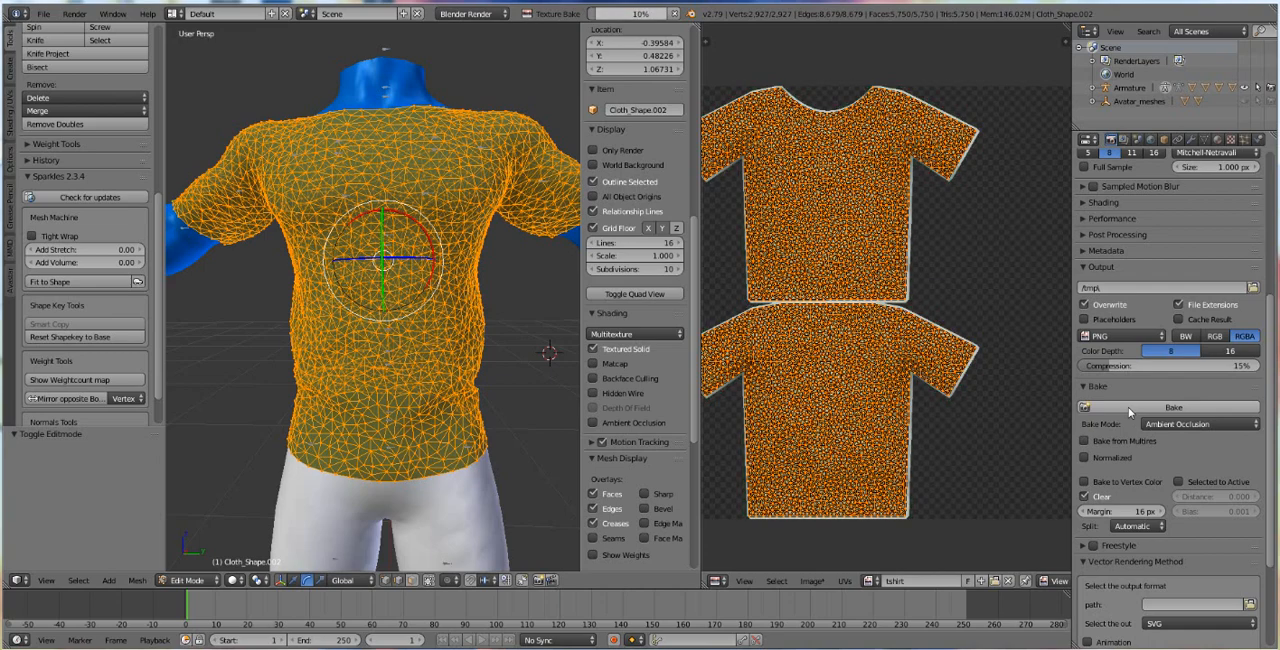
{"action": "left_click", "coordinate": [1169, 404]}
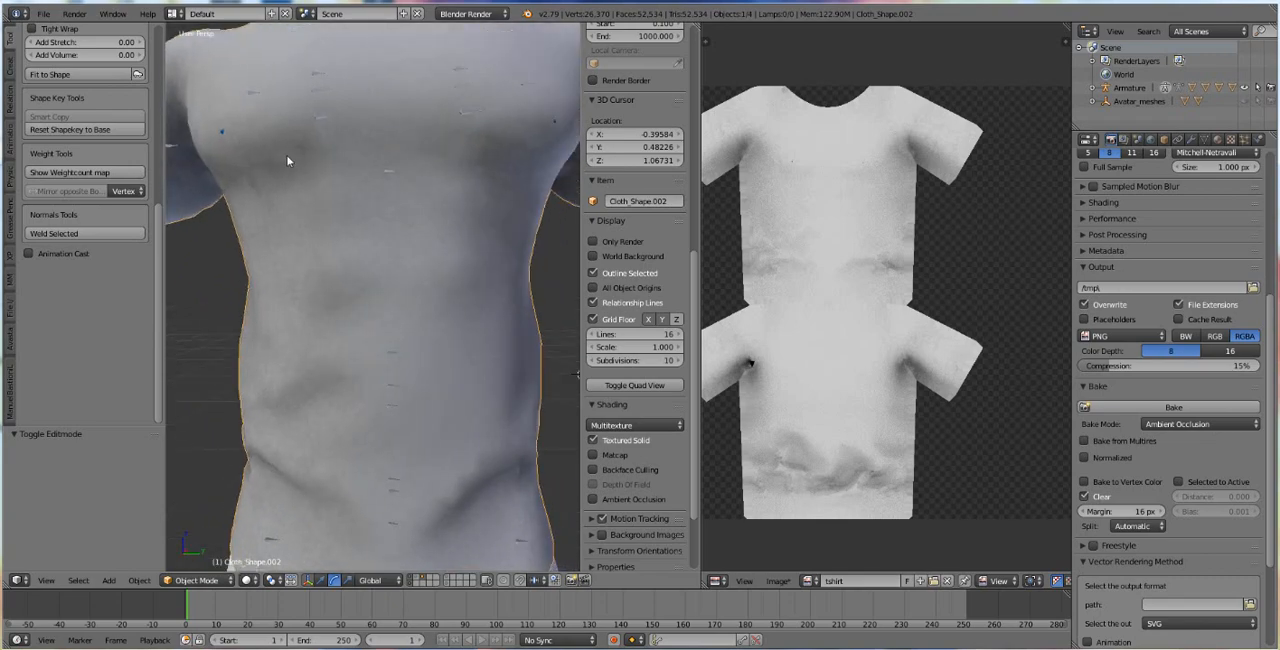
{"action": "left_click", "coordinate": [1210, 140]}
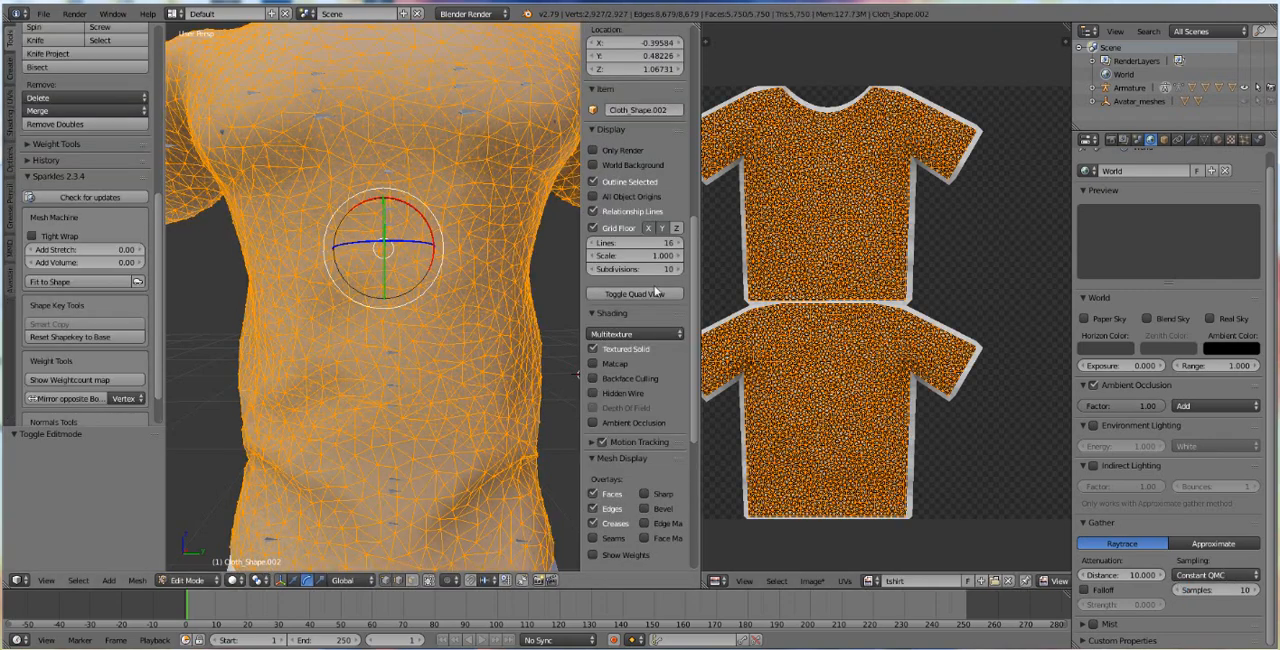
- Rebake the ambient occlusion map with Gather Samples set to 10 for less noise
{"action": "left_click", "coordinate": [1093, 140]}
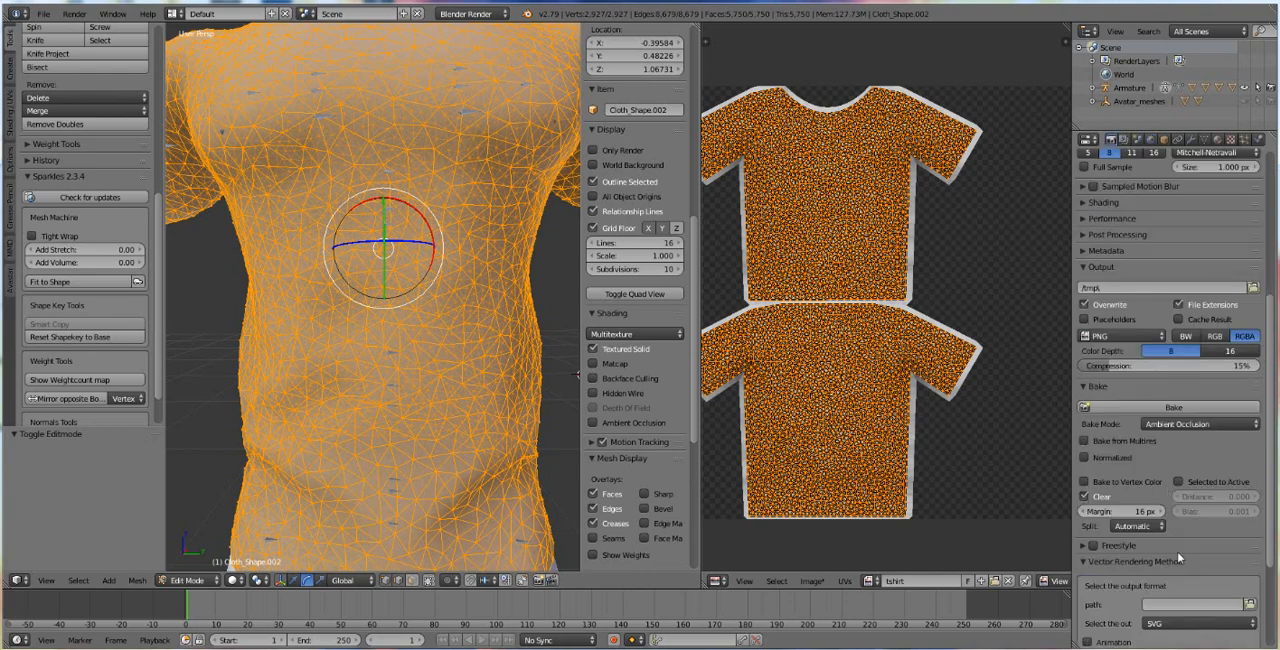
{"action": "mouse_move", "coordinate": [1031, 502]}
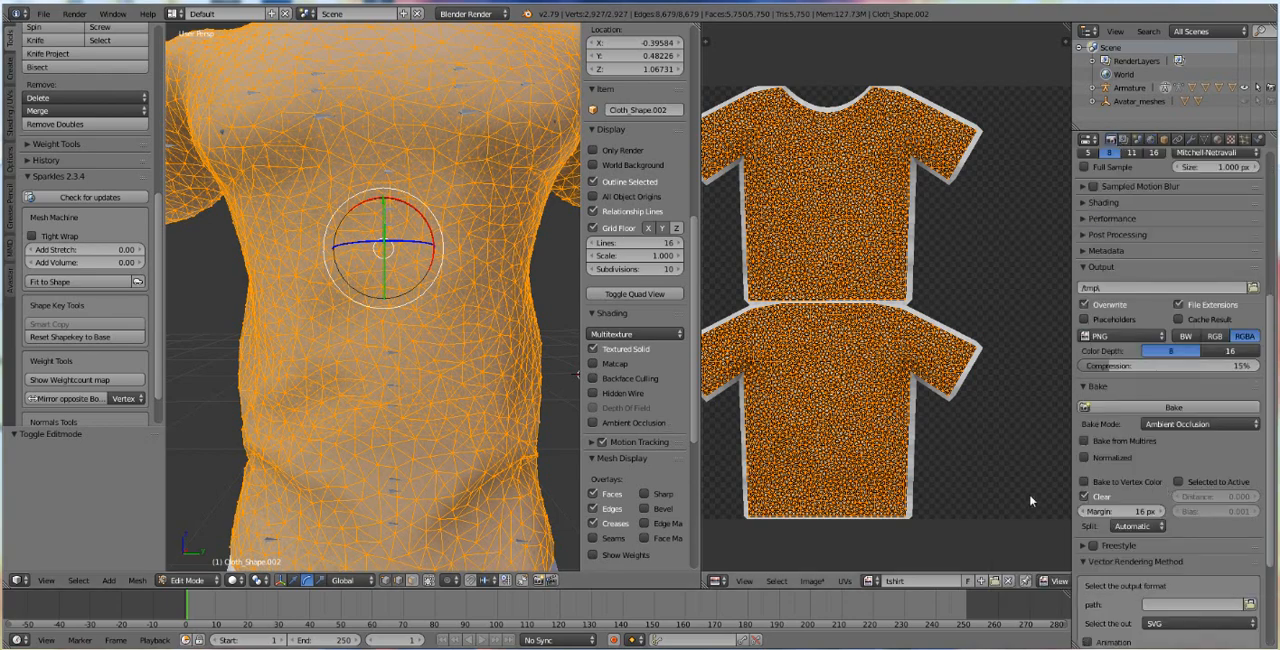
{"action": "left_click", "coordinate": [1170, 407]}
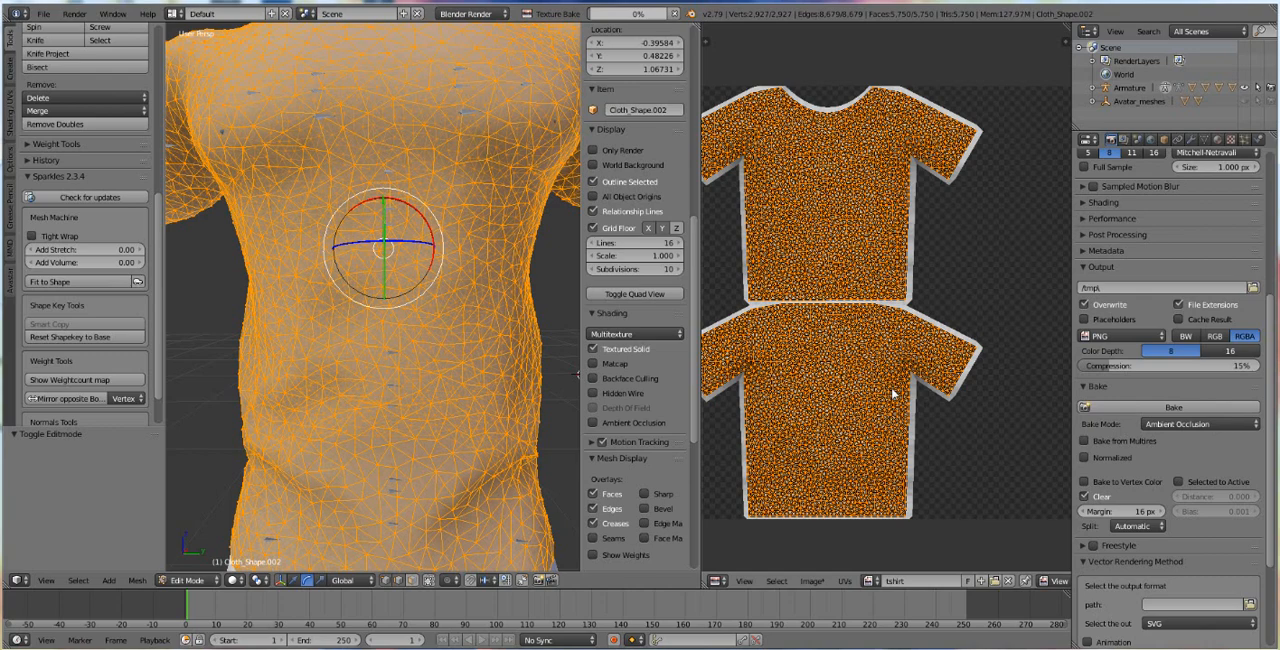
{"action": "mouse_move", "coordinate": [1013, 404]}
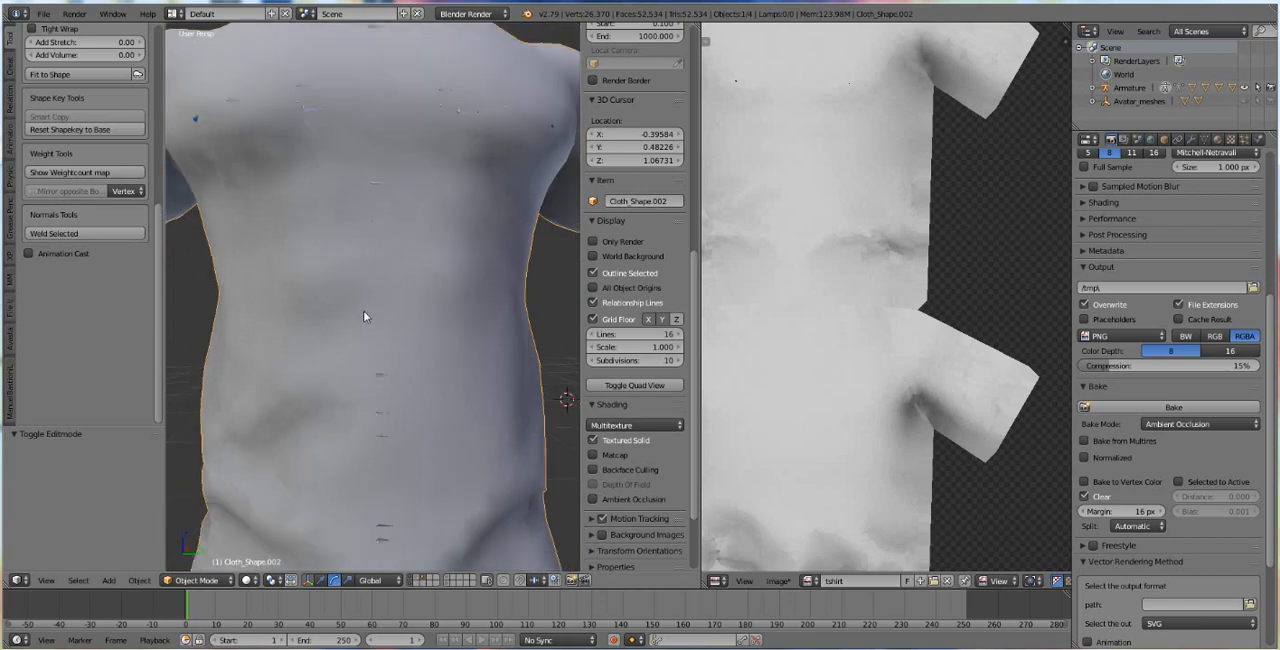
{"action": "mouse_move", "coordinate": [430, 306]}
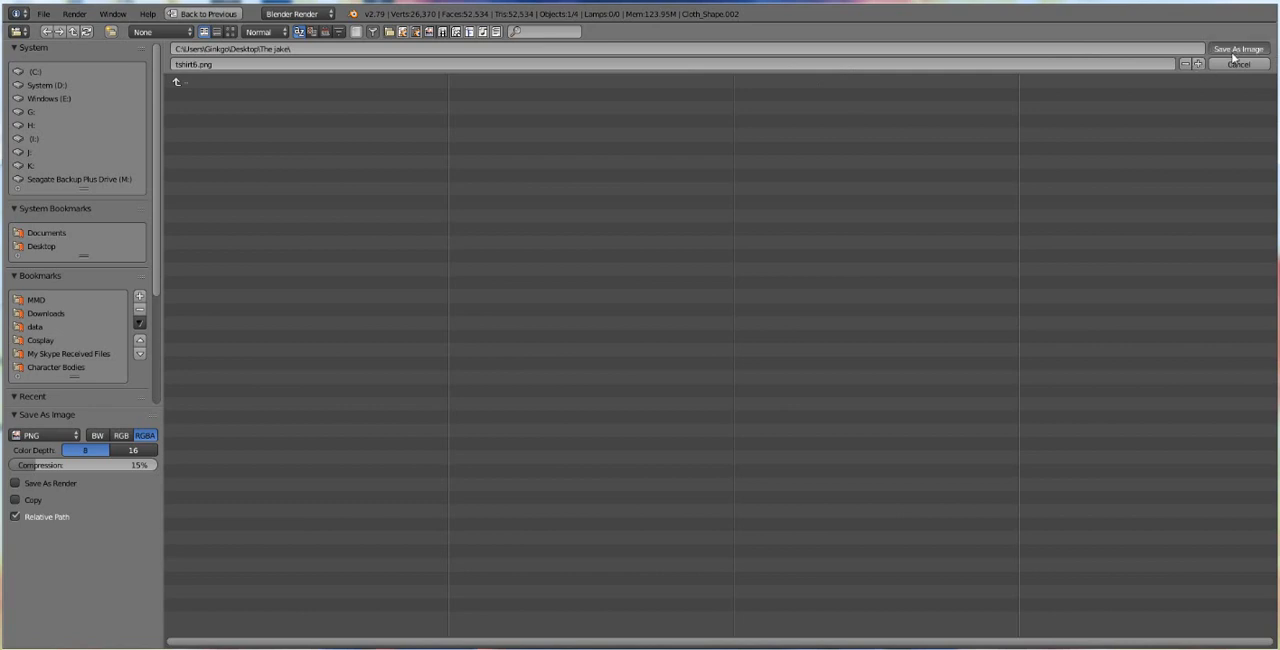
- Save the baked map as tshirt6.png in PNG format
{"action": "left_click", "coordinate": [1243, 49]}
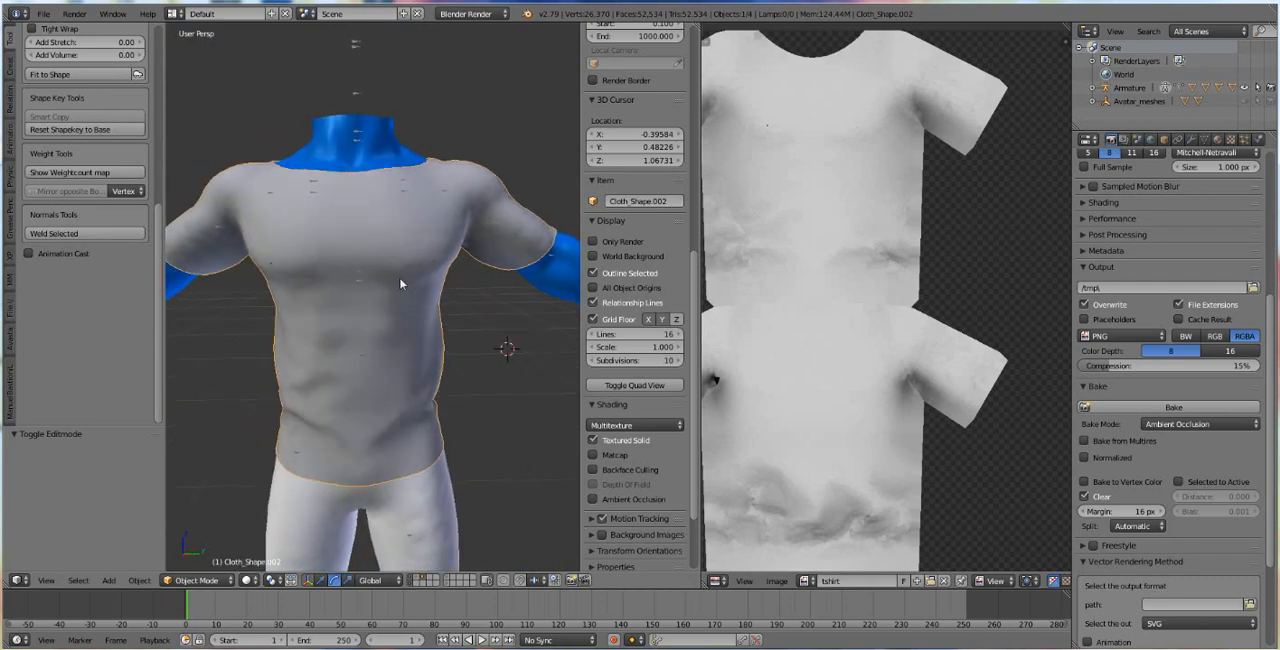
- Run a Wavefront OBJ import from the File menu, which ends in a Python traceback error
{"action": "left_click", "coordinate": [41, 13]}
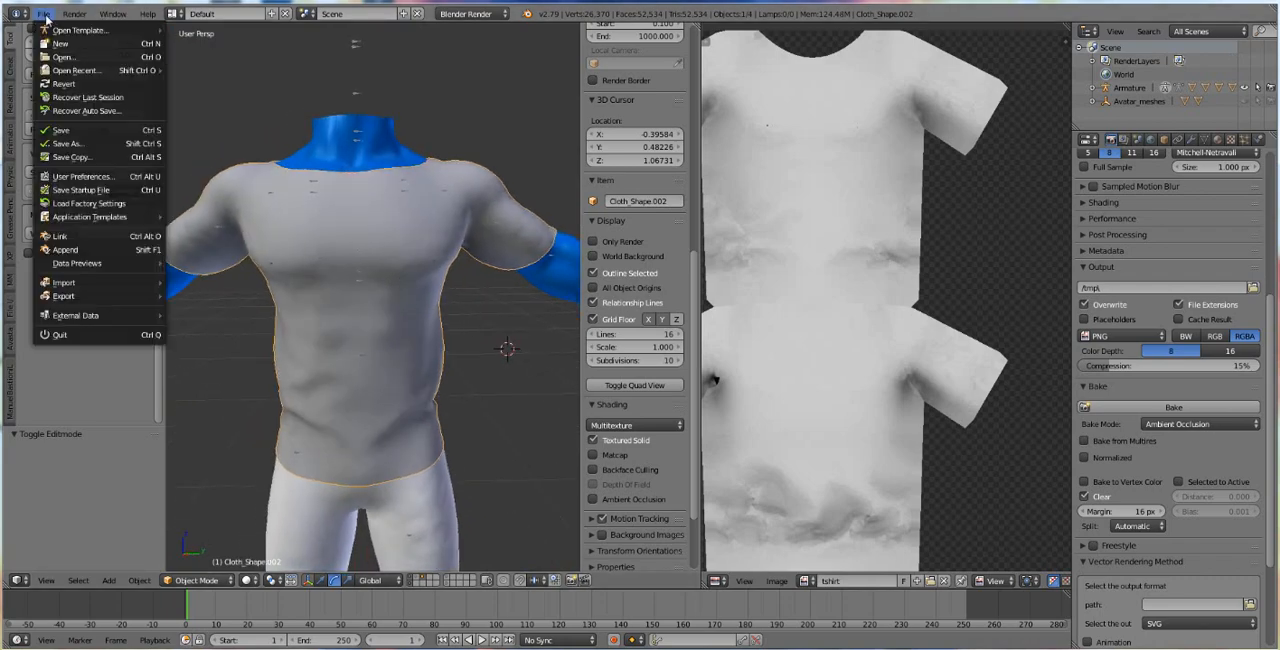
{"action": "left_click", "coordinate": [65, 282]}
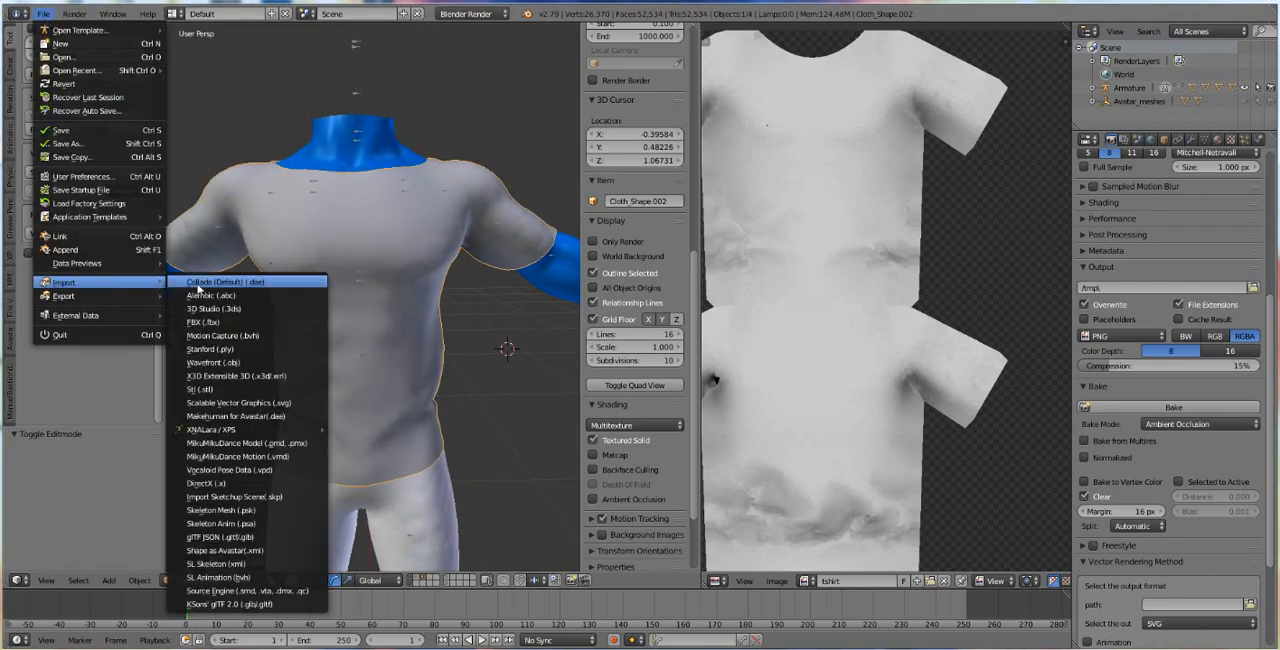
{"action": "mouse_move", "coordinate": [218, 362]}
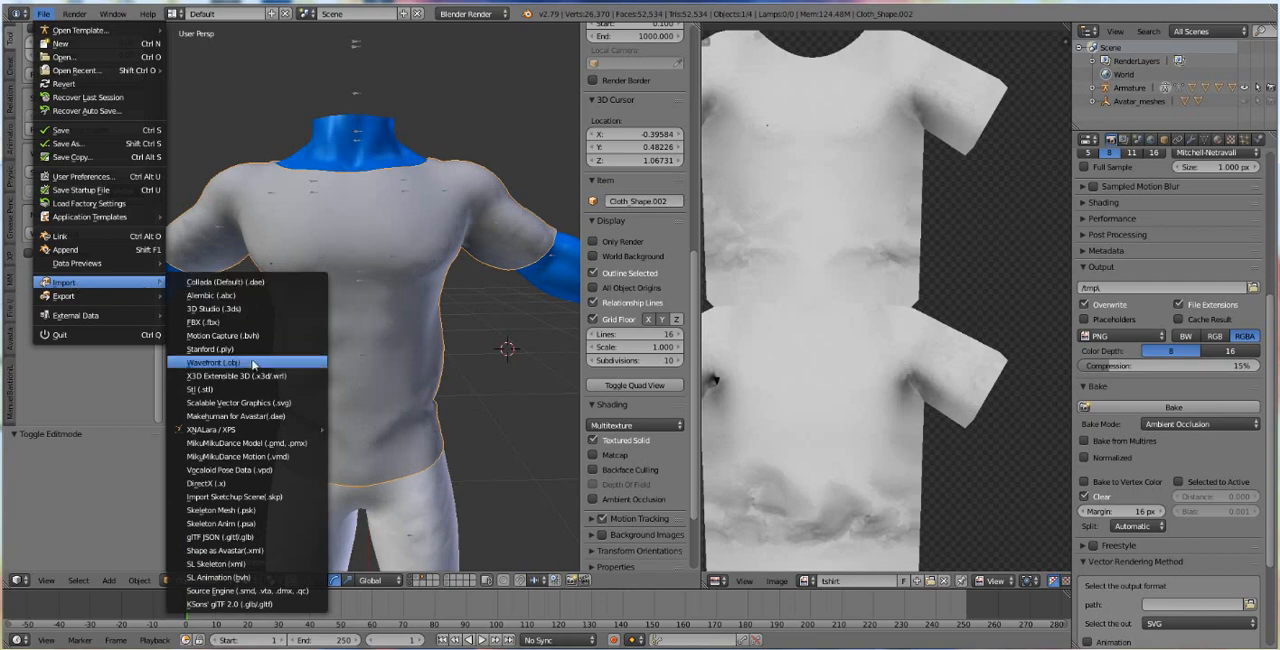
{"action": "left_click", "coordinate": [200, 362]}
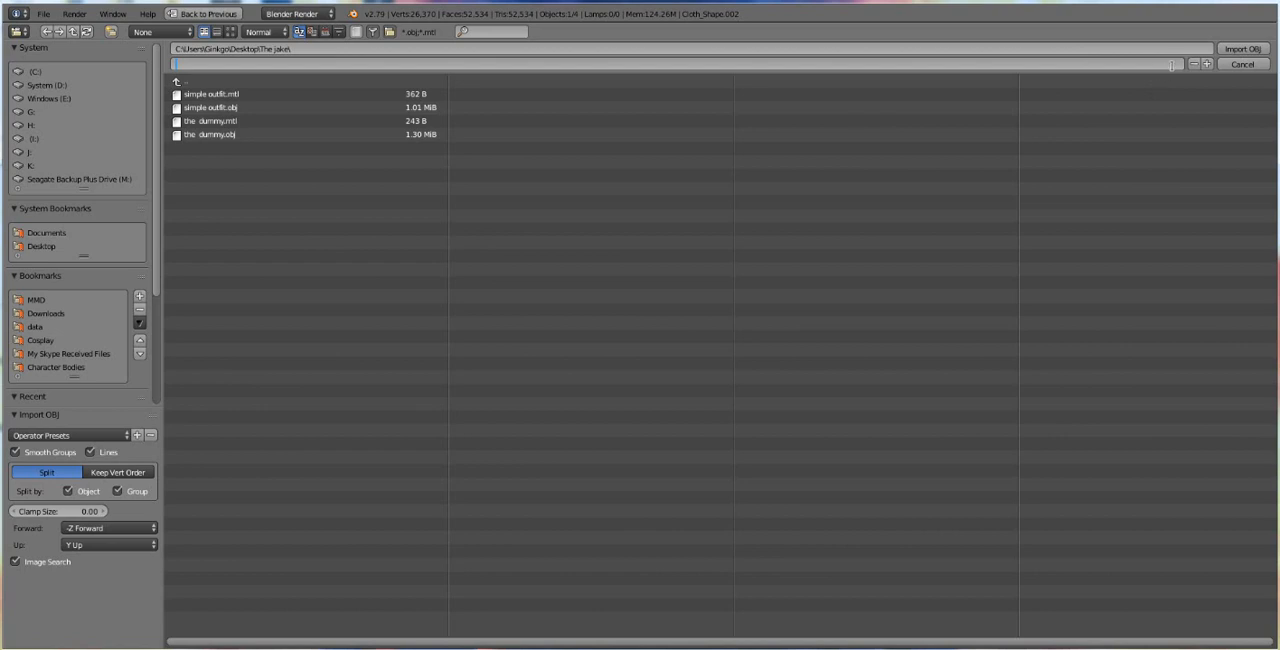
{"action": "left_click", "coordinate": [1243, 47]}
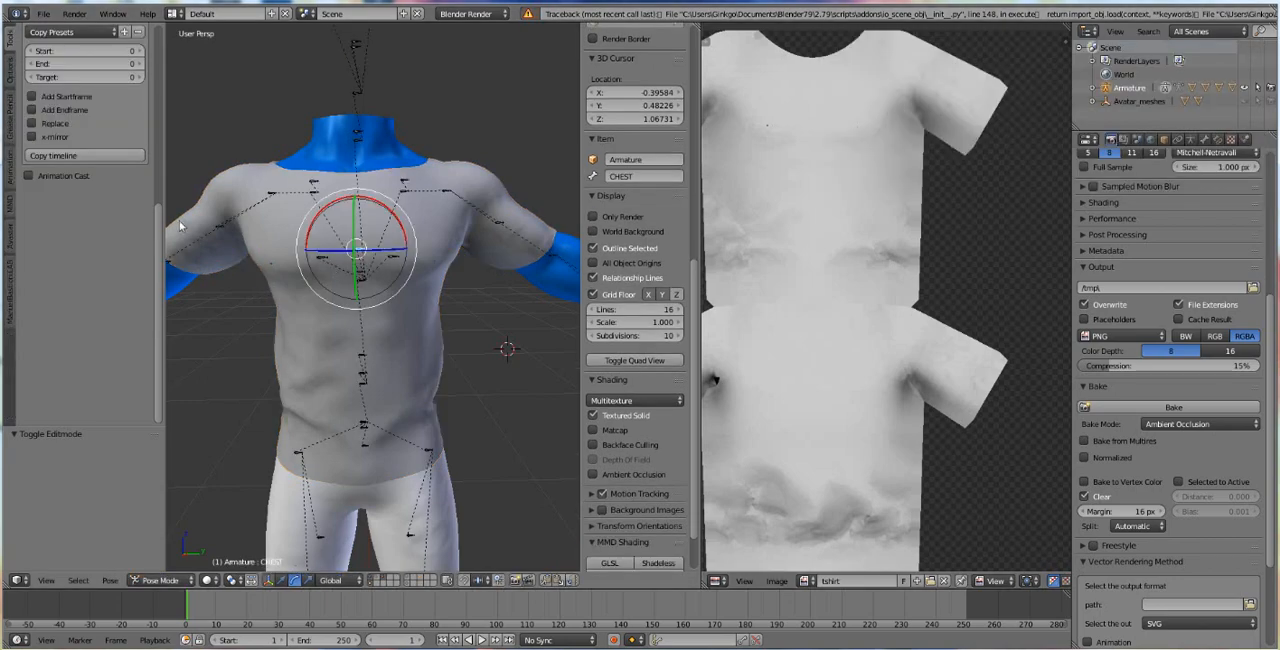
- Export the shirt as a Wavefront OBJ file via File > Export
{"action": "left_click", "coordinate": [41, 15]}
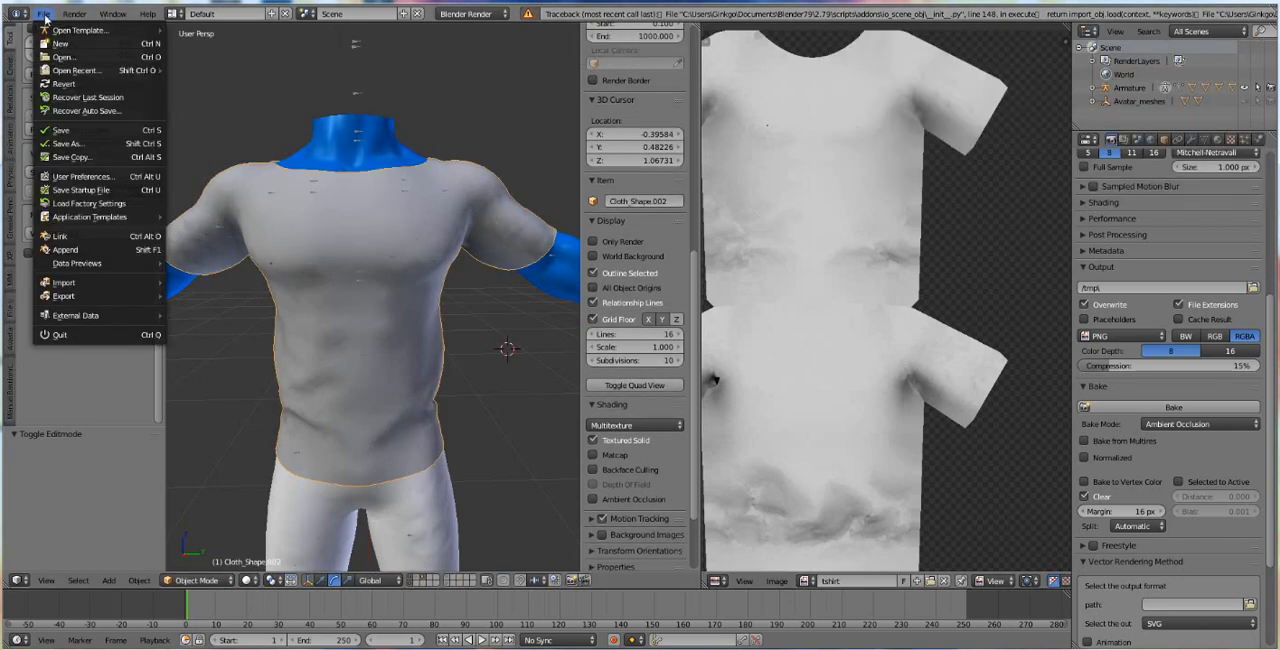
{"action": "left_click", "coordinate": [64, 296]}
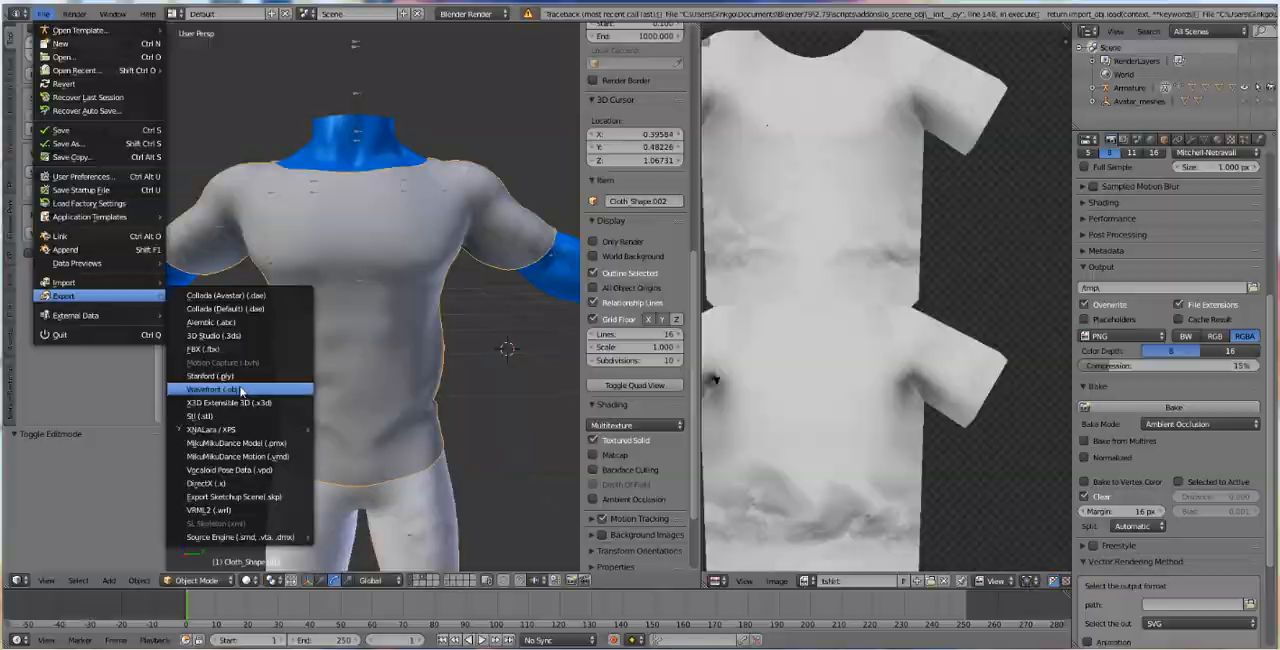
{"action": "left_click", "coordinate": [215, 389]}
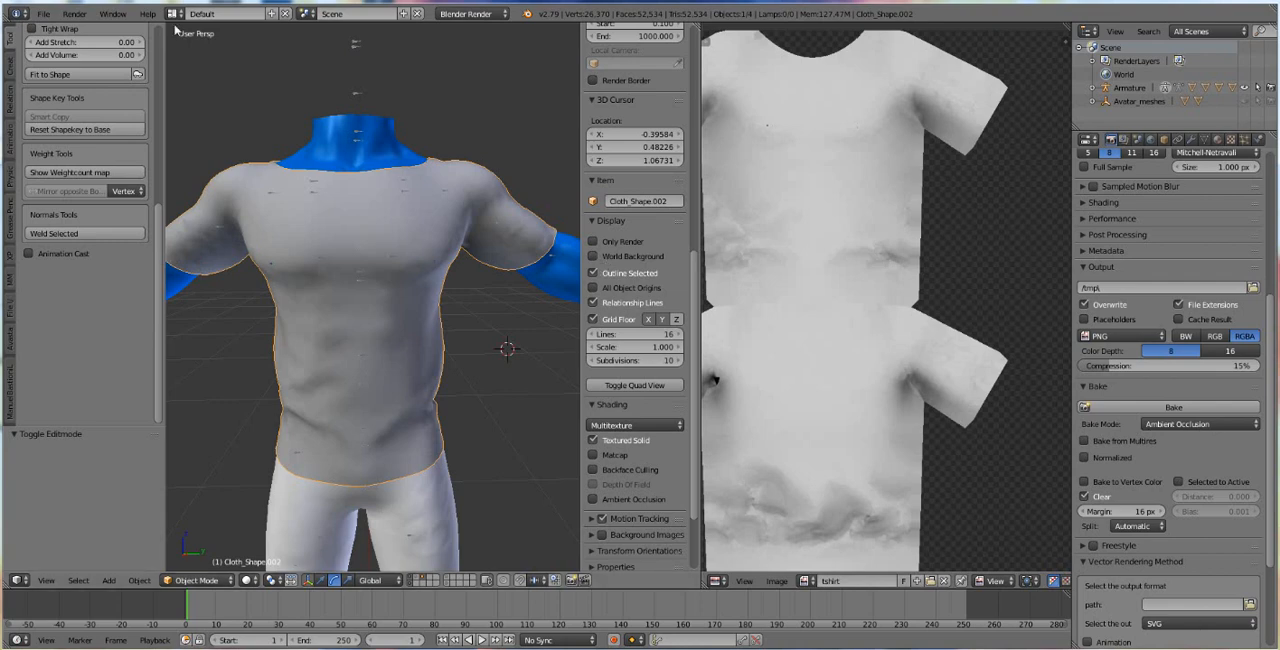
{"action": "mouse_move", "coordinate": [674, 479]}
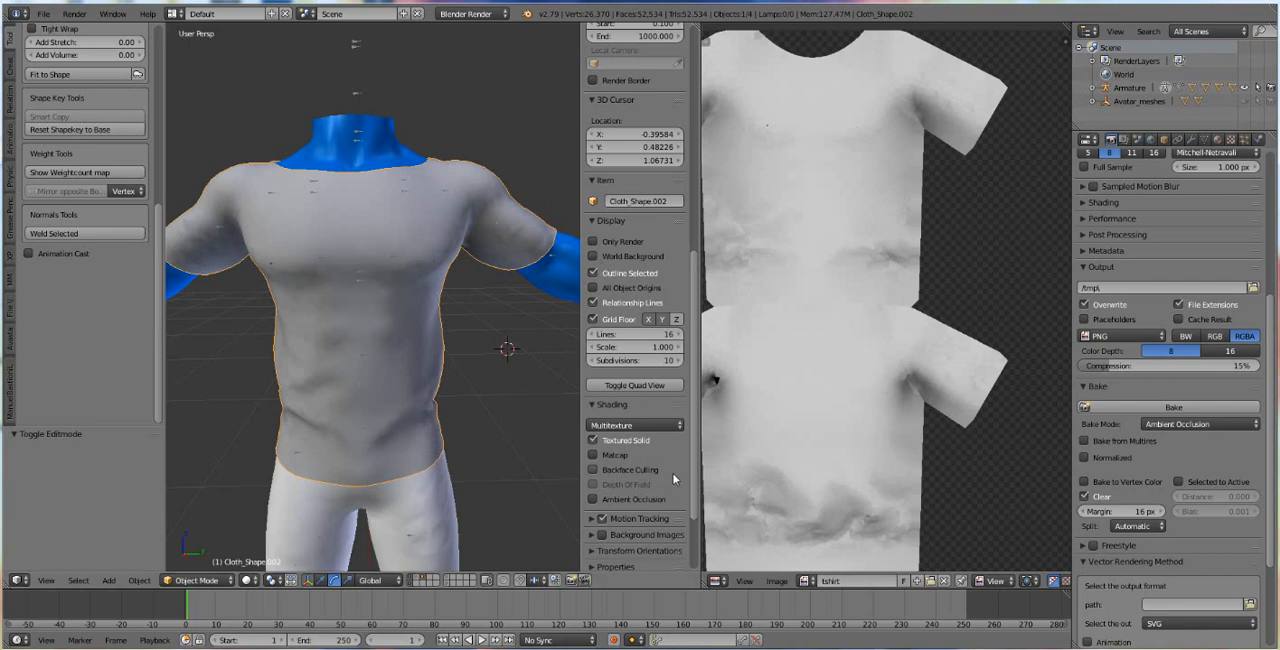